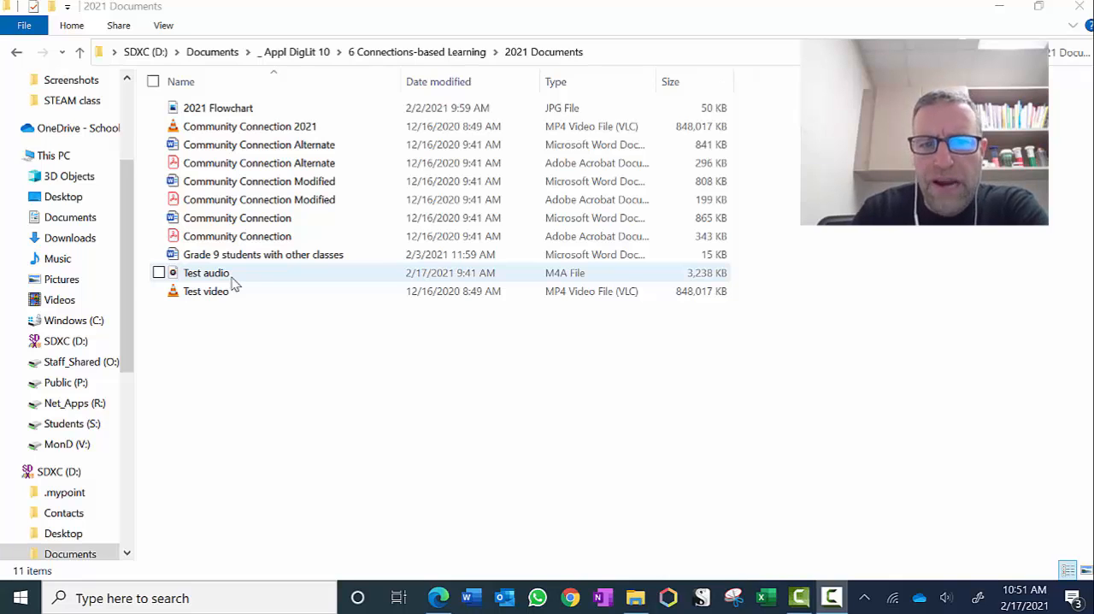
pyautogui.moveTo(441, 441)
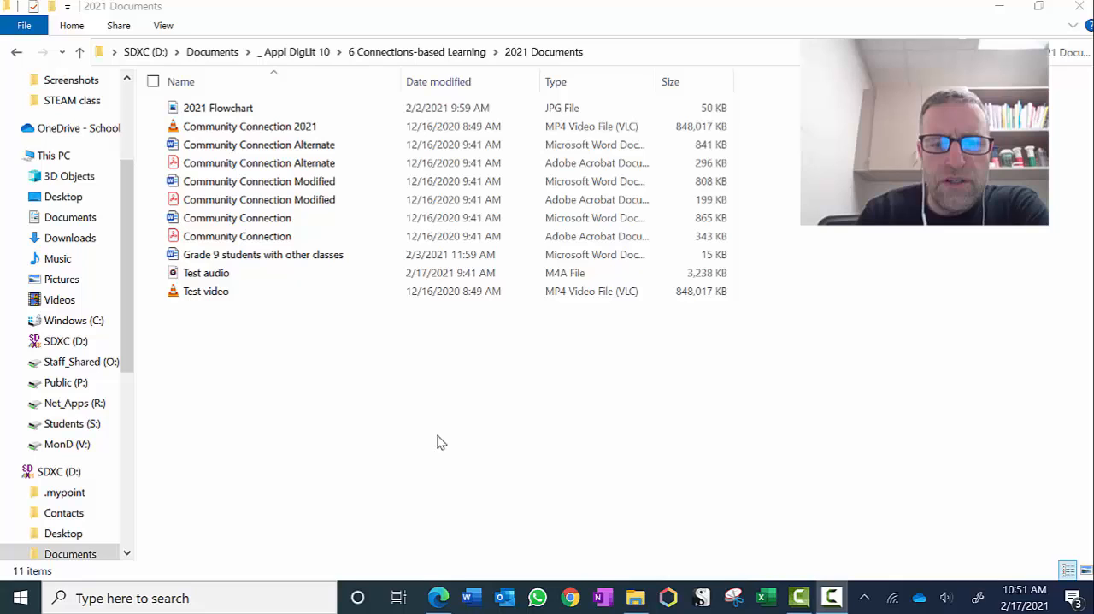
pyautogui.moveTo(438, 597)
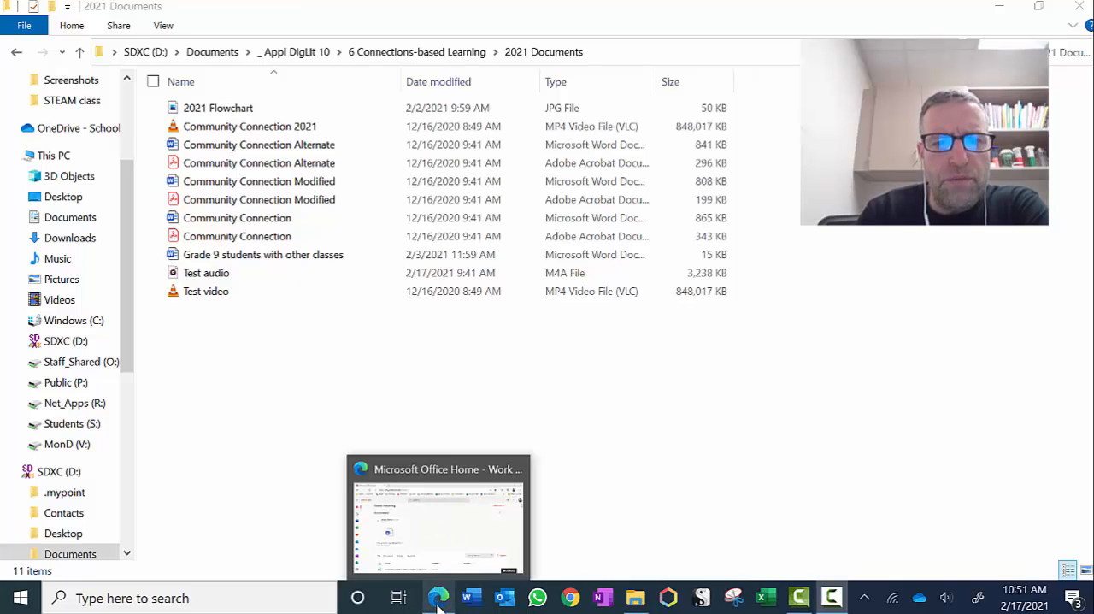
# Step: Show the Office 365 All apps list scrolled down to Sway
pyautogui.click(438, 513)
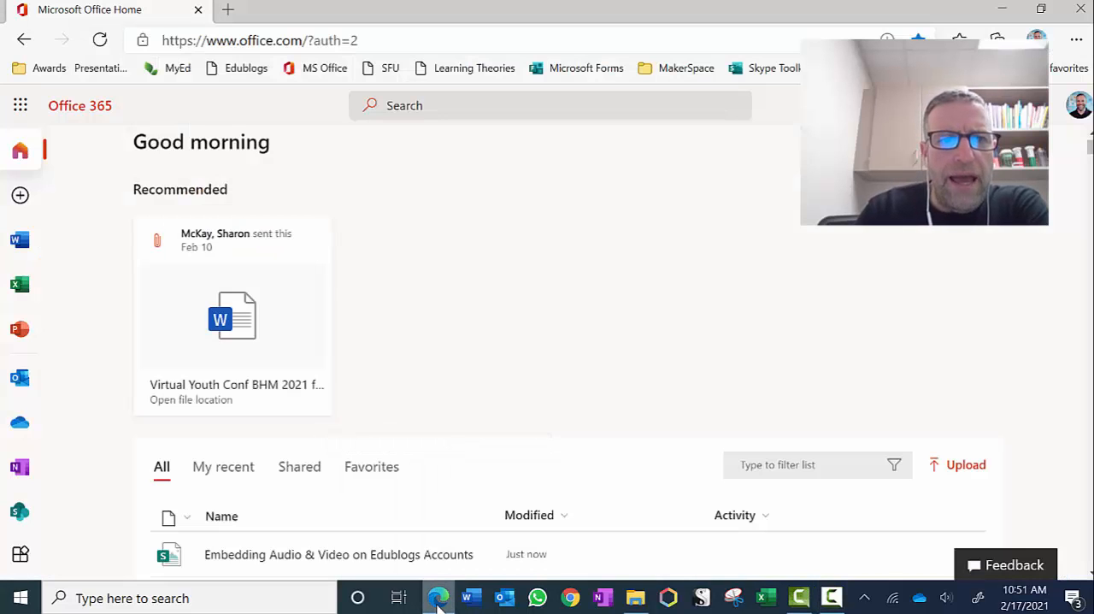
pyautogui.moveTo(574, 251)
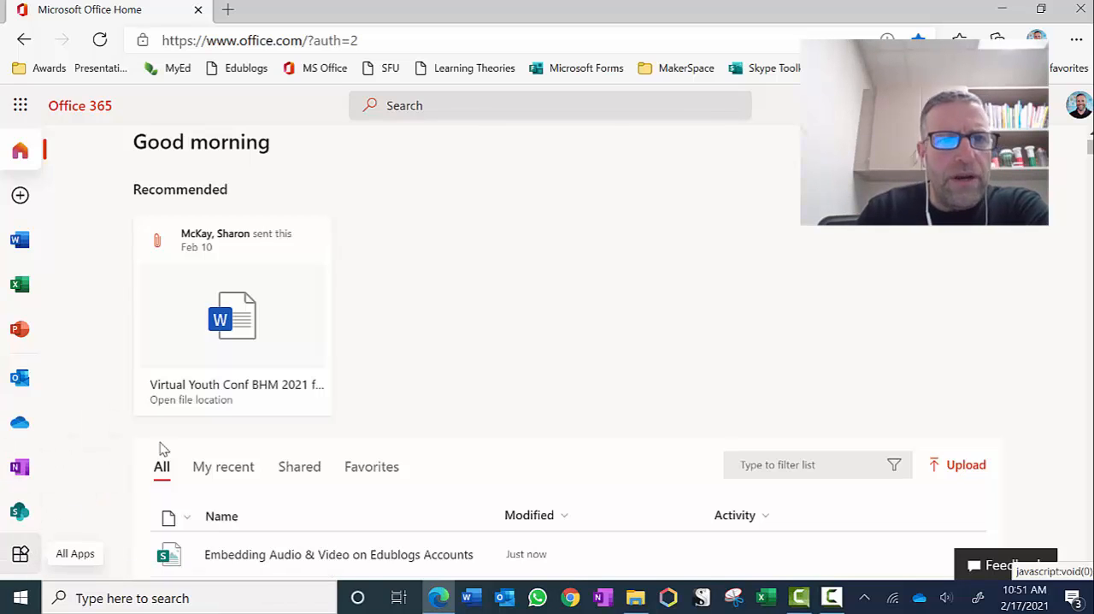
pyautogui.moveTo(503, 220)
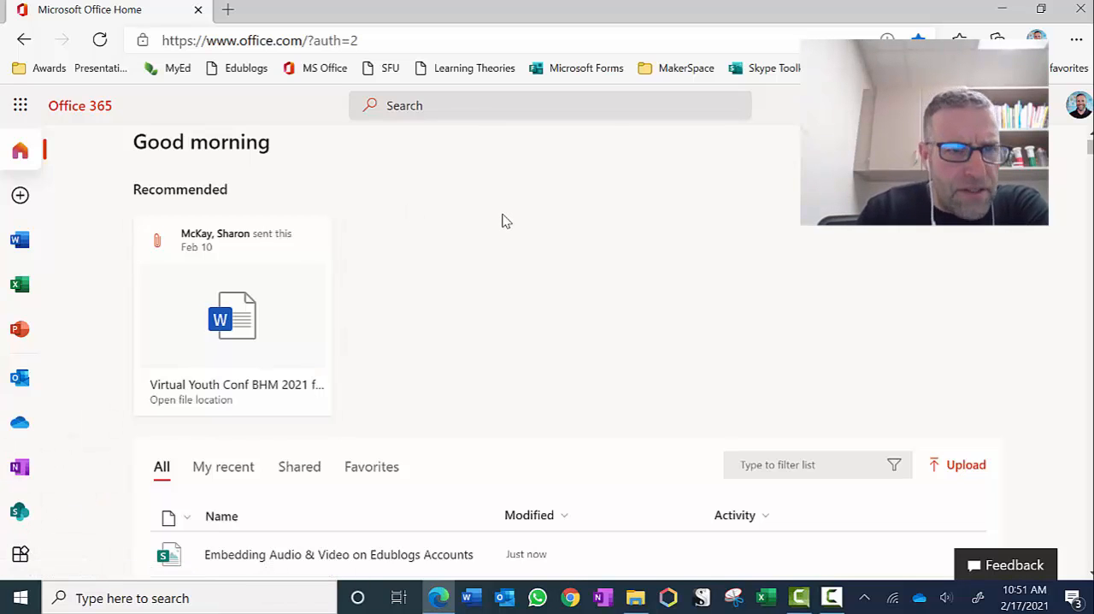
pyautogui.moveTo(31, 265)
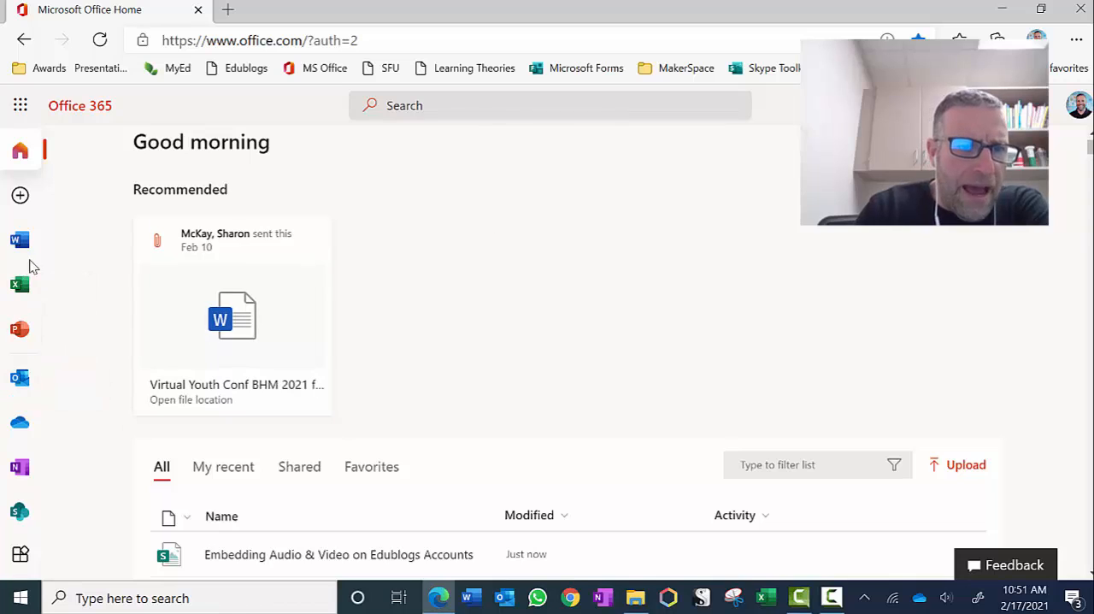
pyautogui.moveTo(21, 504)
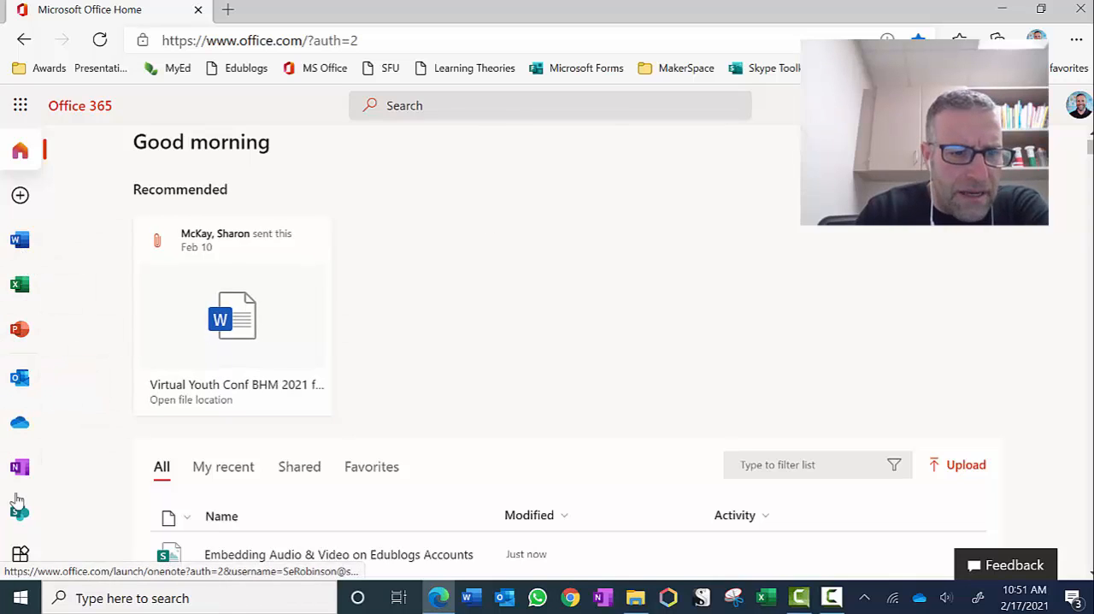
pyautogui.moveTo(21, 509)
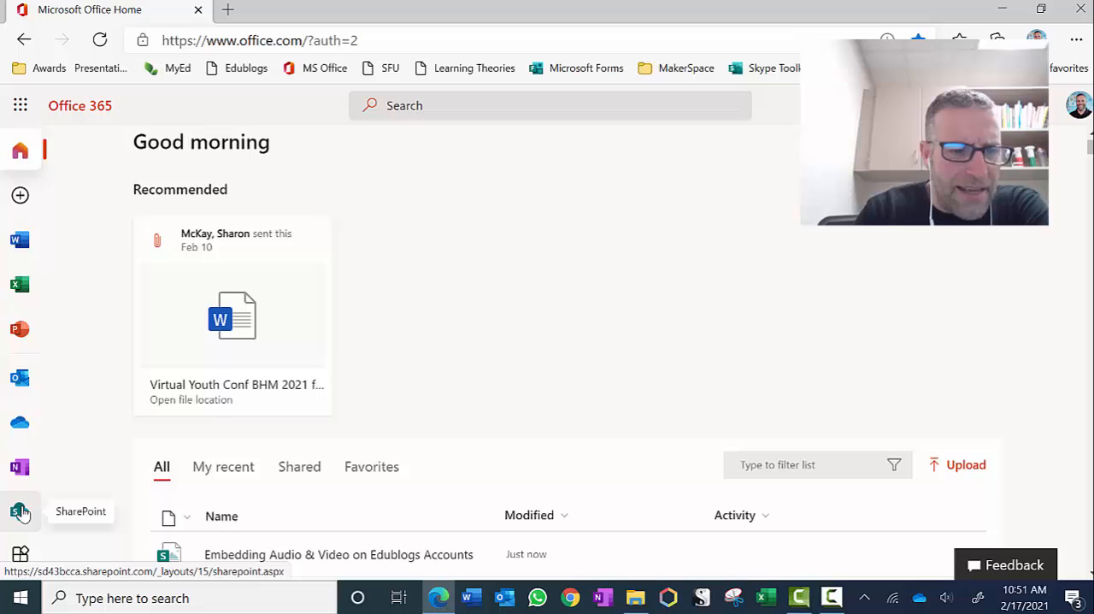
pyautogui.moveTo(20, 554)
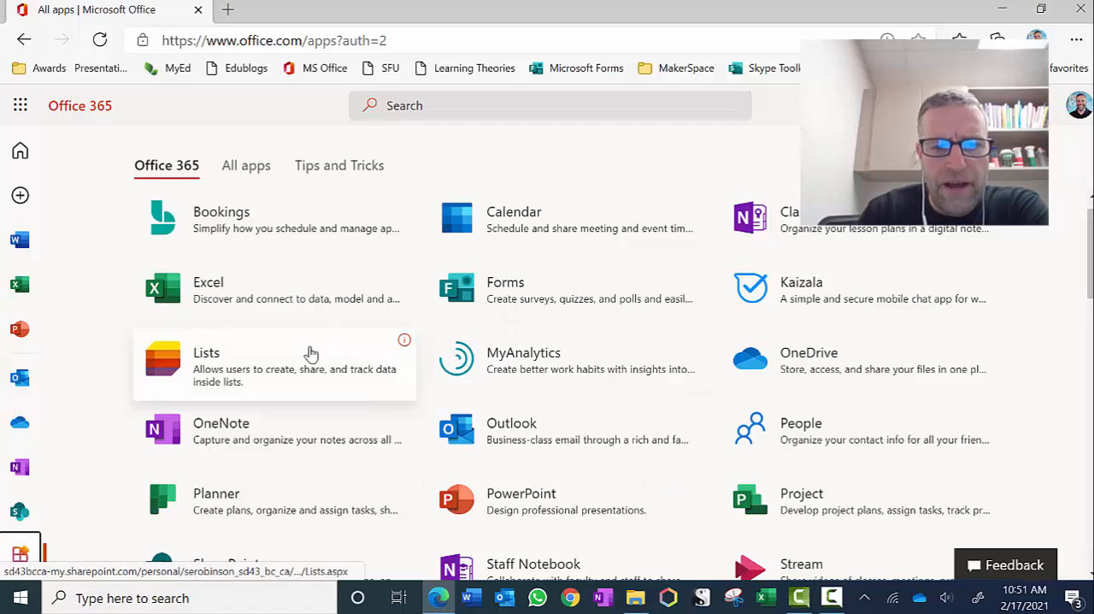
pyautogui.scroll(-3)
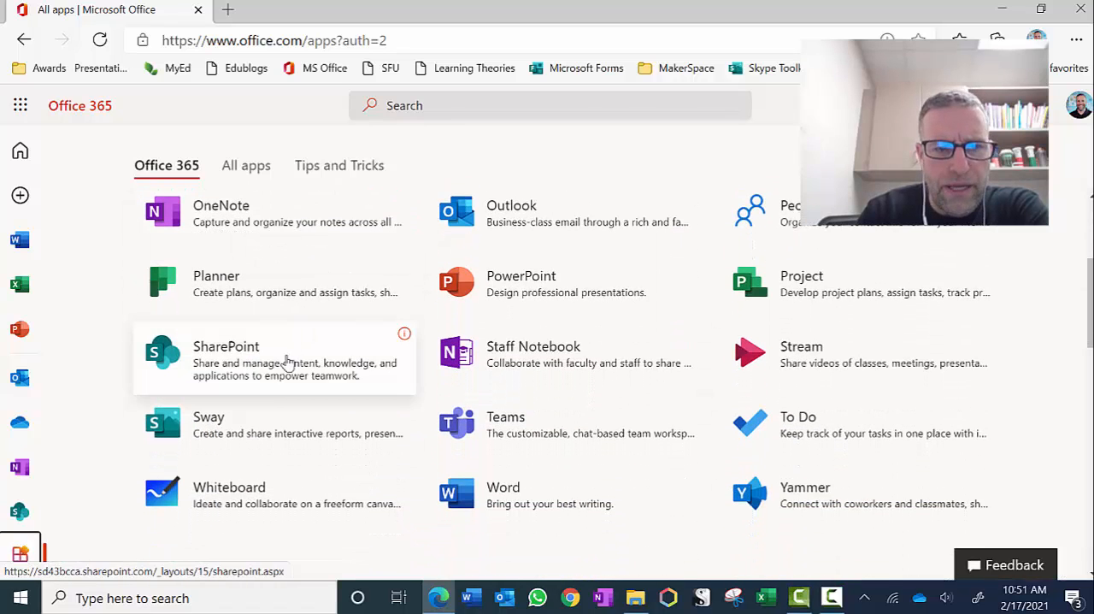
pyautogui.moveTo(242, 430)
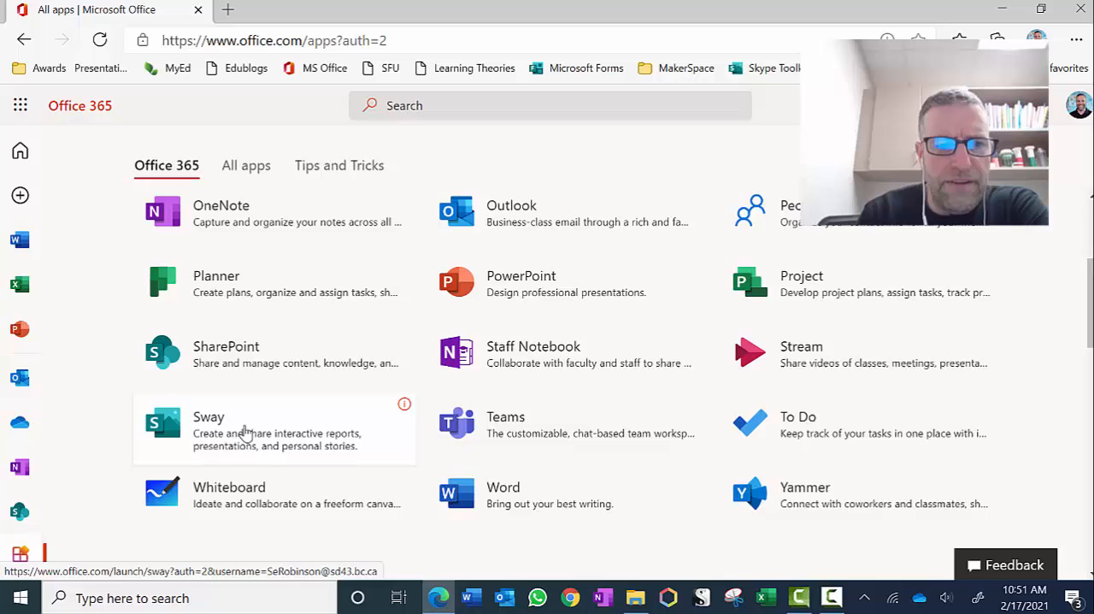
# Step: Launch Sway from the apps list and start a new blank Sway
pyautogui.click(209, 427)
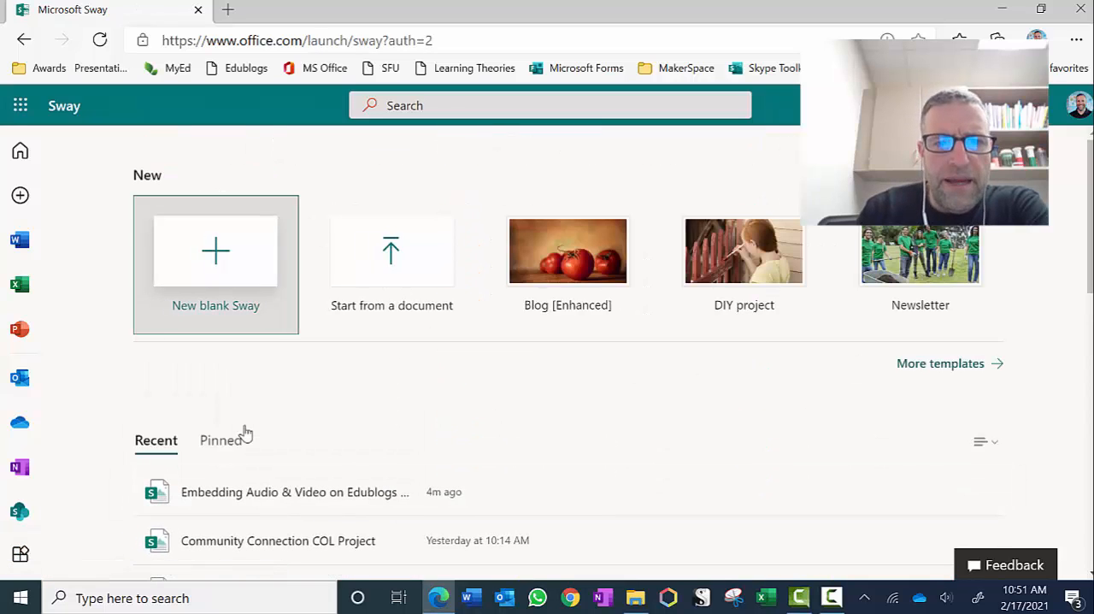
pyautogui.moveTo(216, 249)
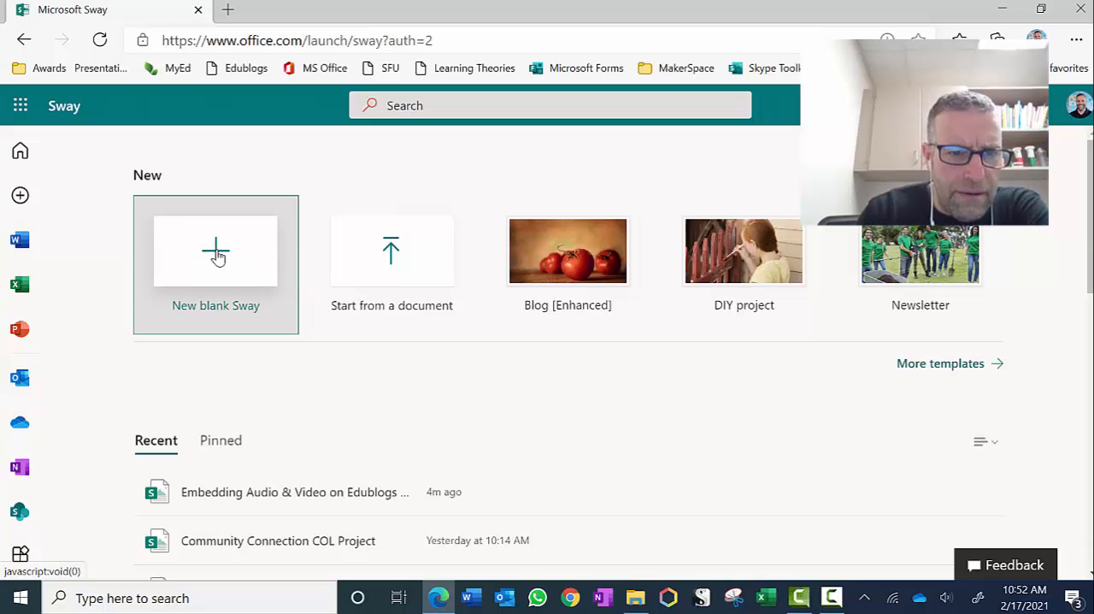
pyautogui.click(215, 250)
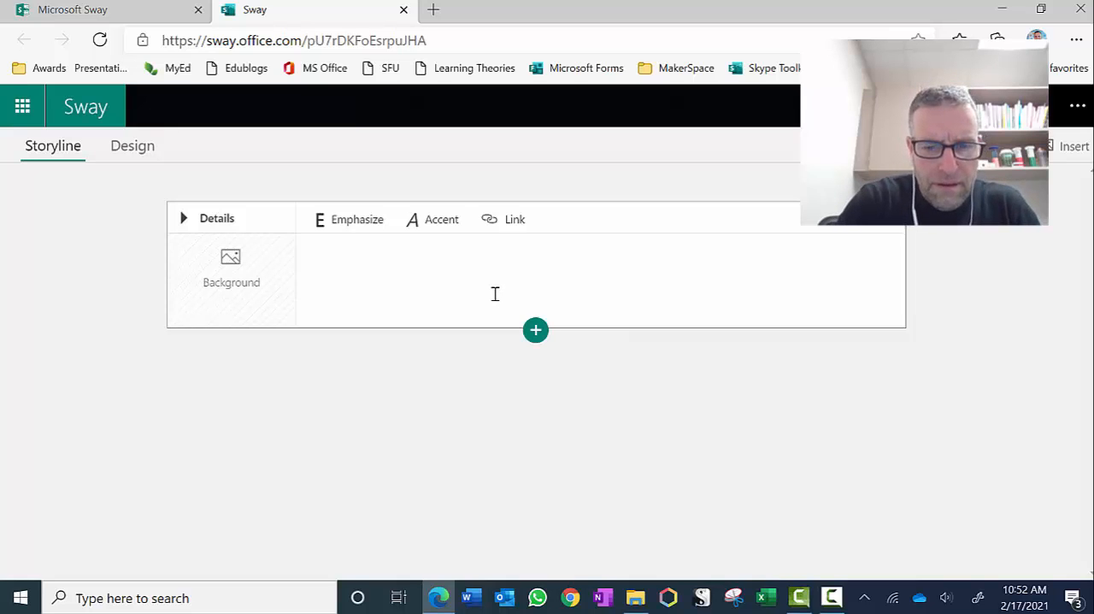
# Step: Title the Sway 'Test' and add an audio card from the Media content types
pyautogui.write('Test')
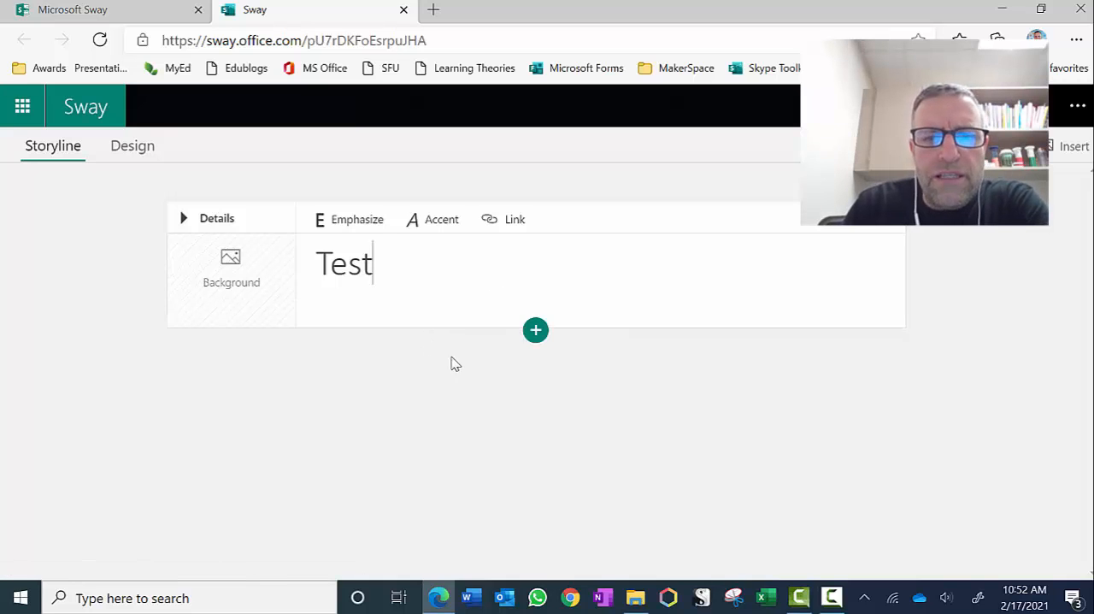
pyautogui.moveTo(537, 329)
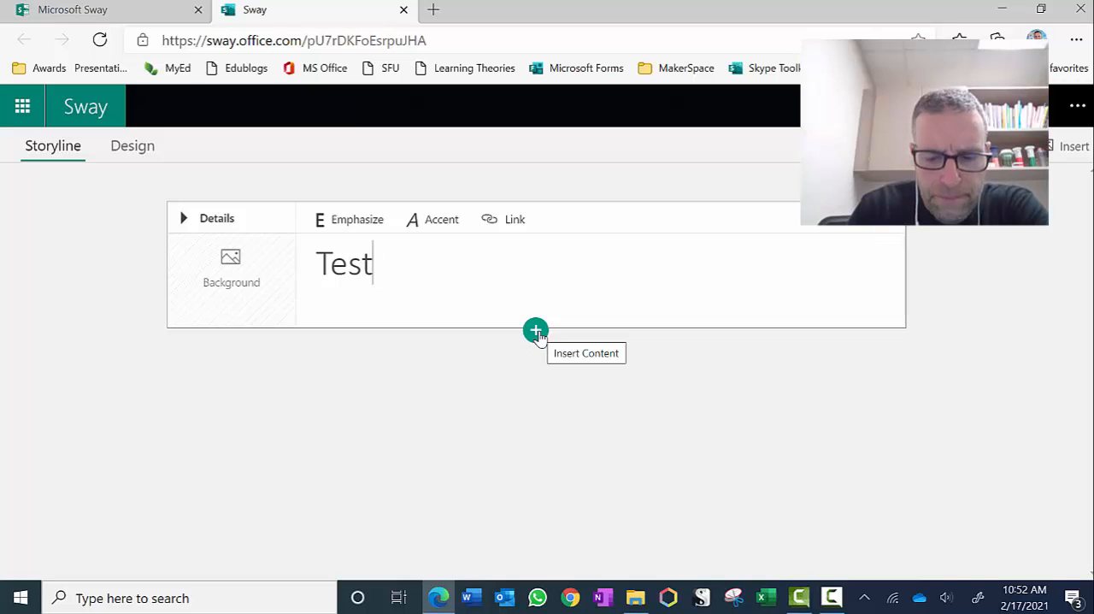
pyautogui.click(537, 330)
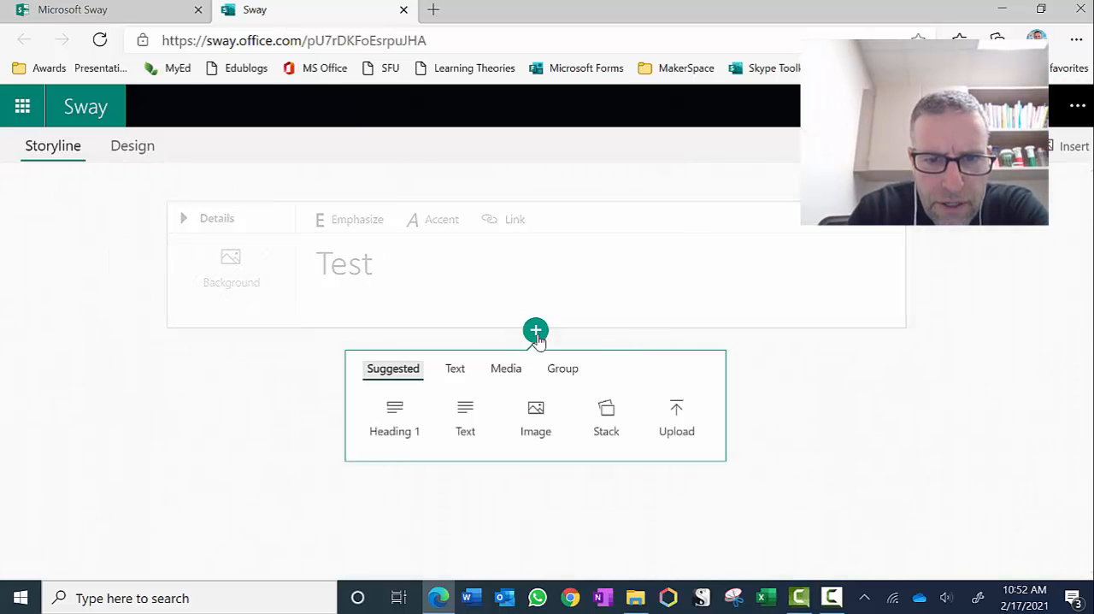
pyautogui.moveTo(464, 419)
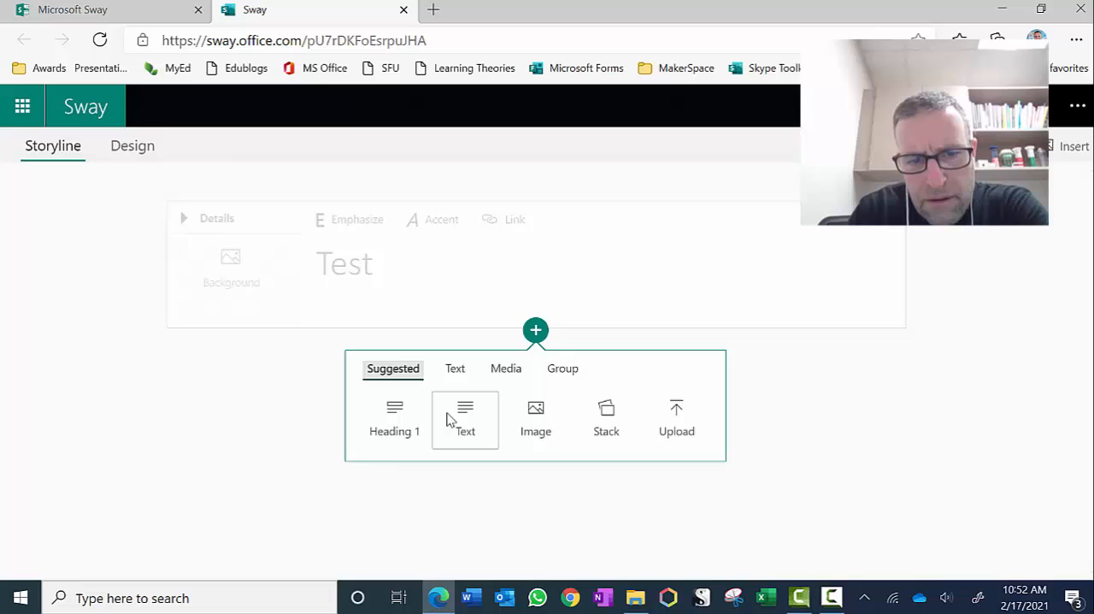
pyautogui.moveTo(535, 418)
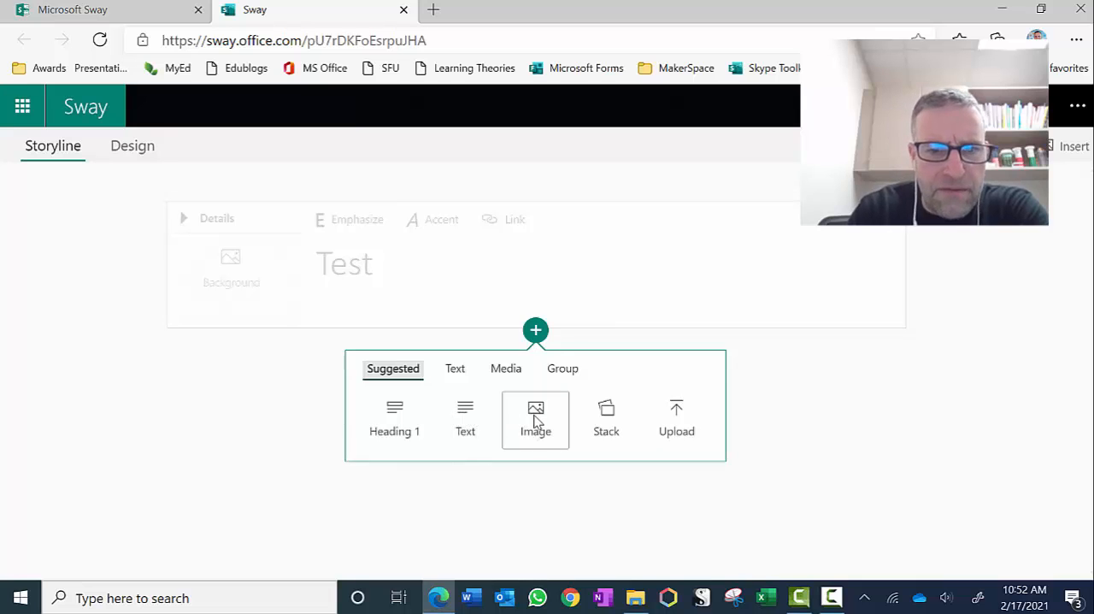
pyautogui.moveTo(465, 418)
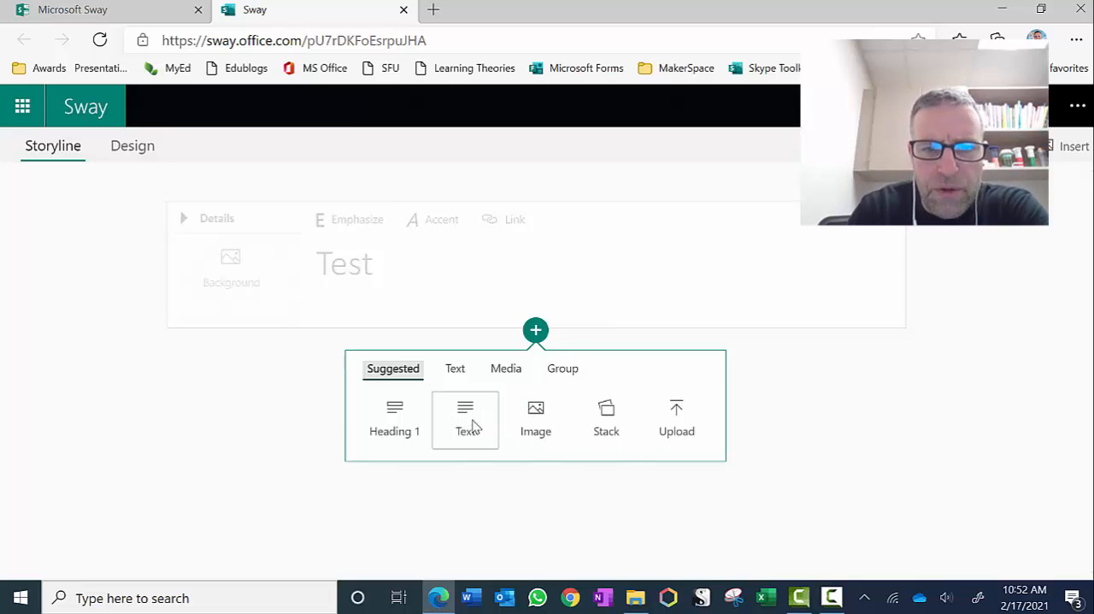
pyautogui.moveTo(506, 369)
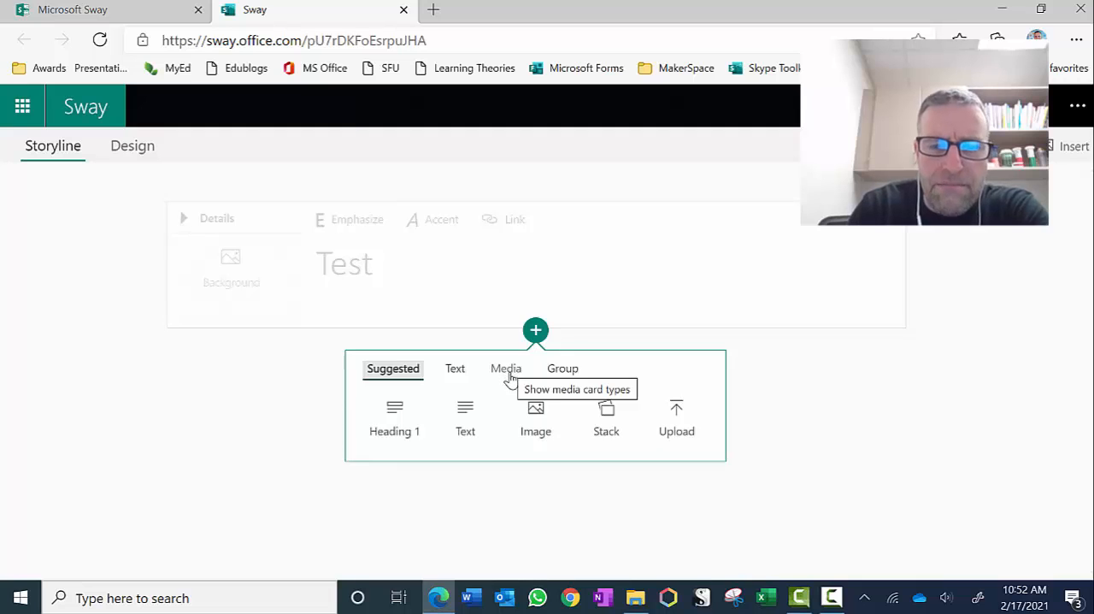
pyautogui.click(506, 369)
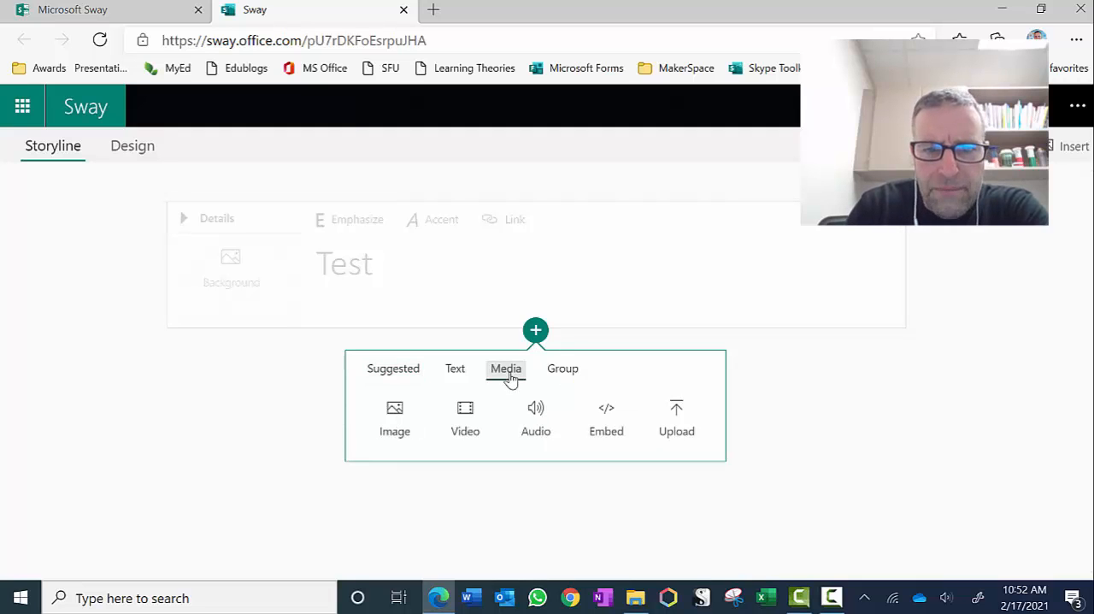
pyautogui.moveTo(465, 431)
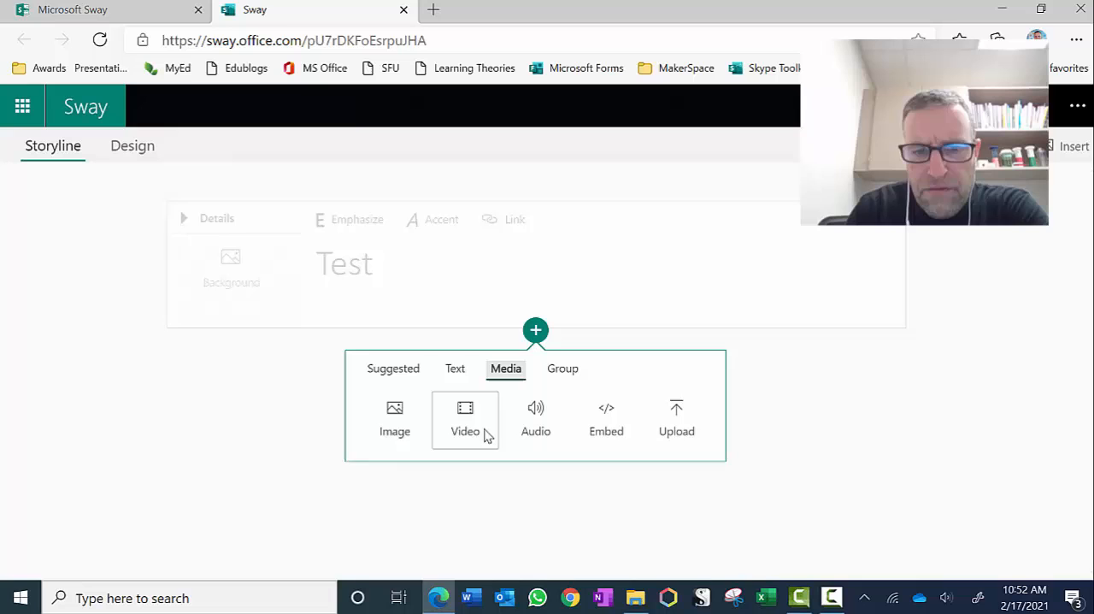
pyautogui.moveTo(536, 414)
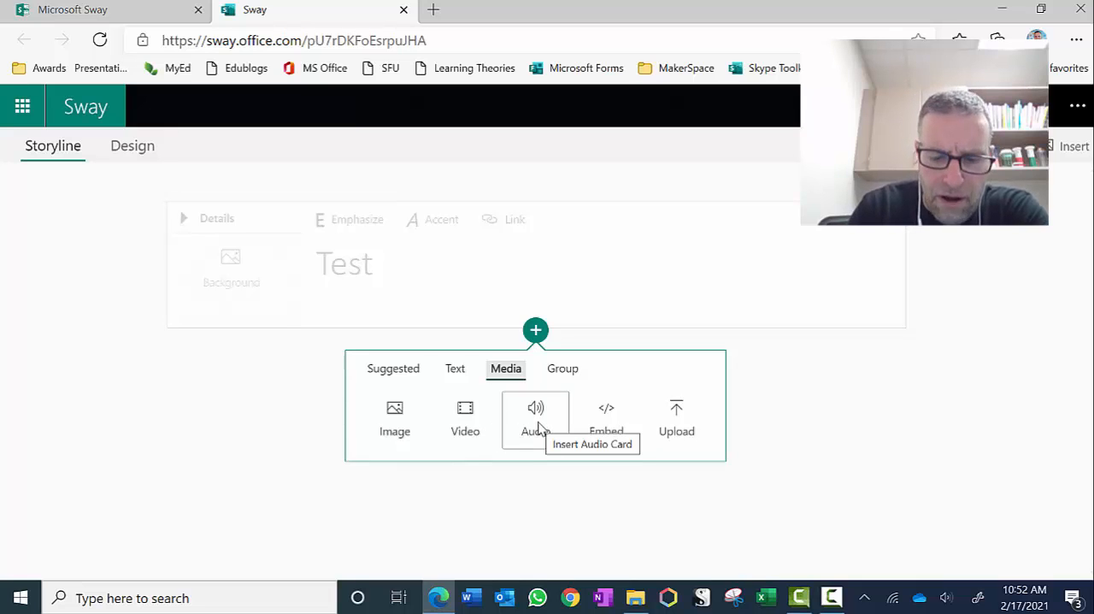
pyautogui.click(536, 419)
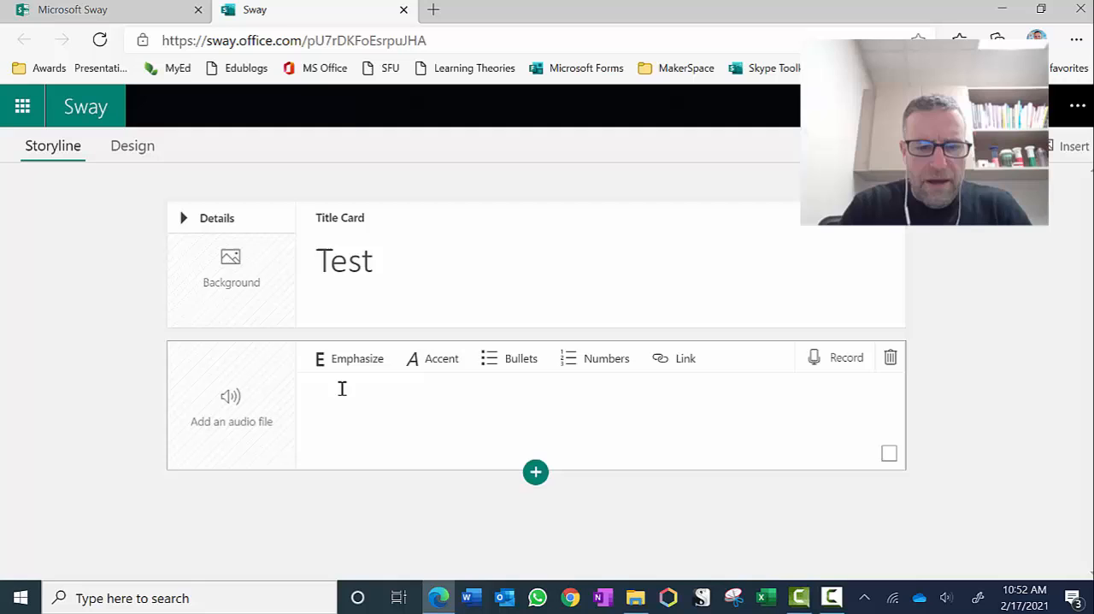
# Step: Caption the audio card 'Here is my audio file' and begin adding an audio file
pyautogui.write('Here is')
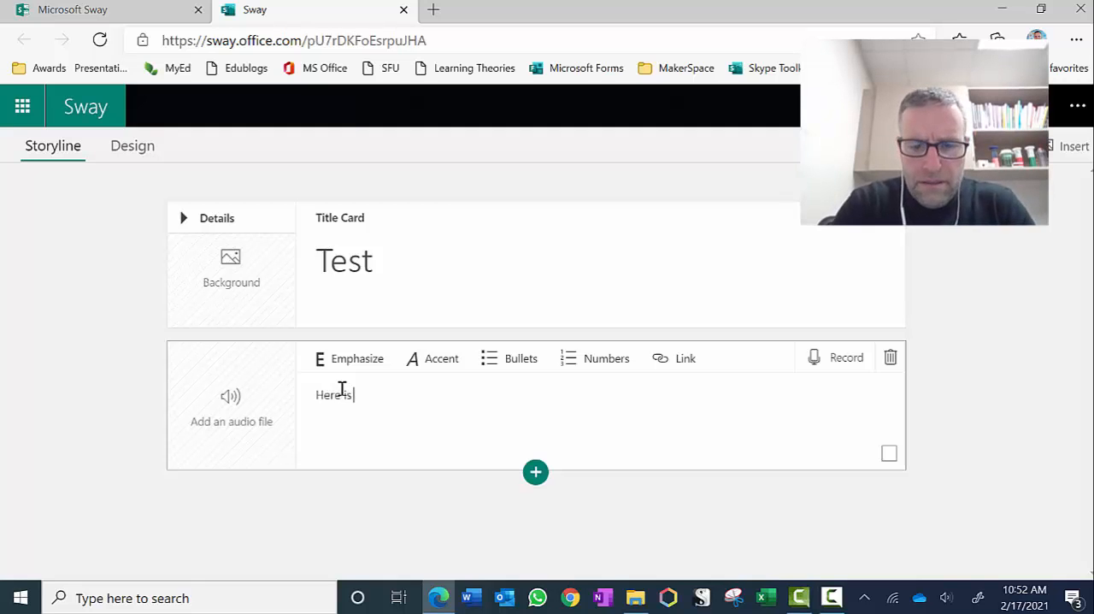
pyautogui.write('my audio')
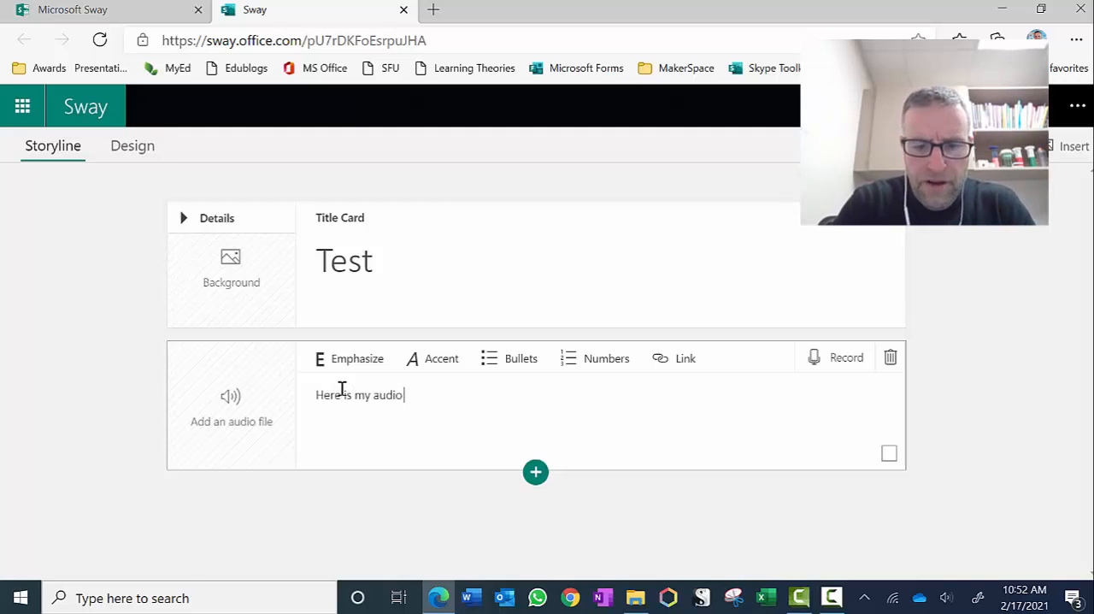
pyautogui.write('file')
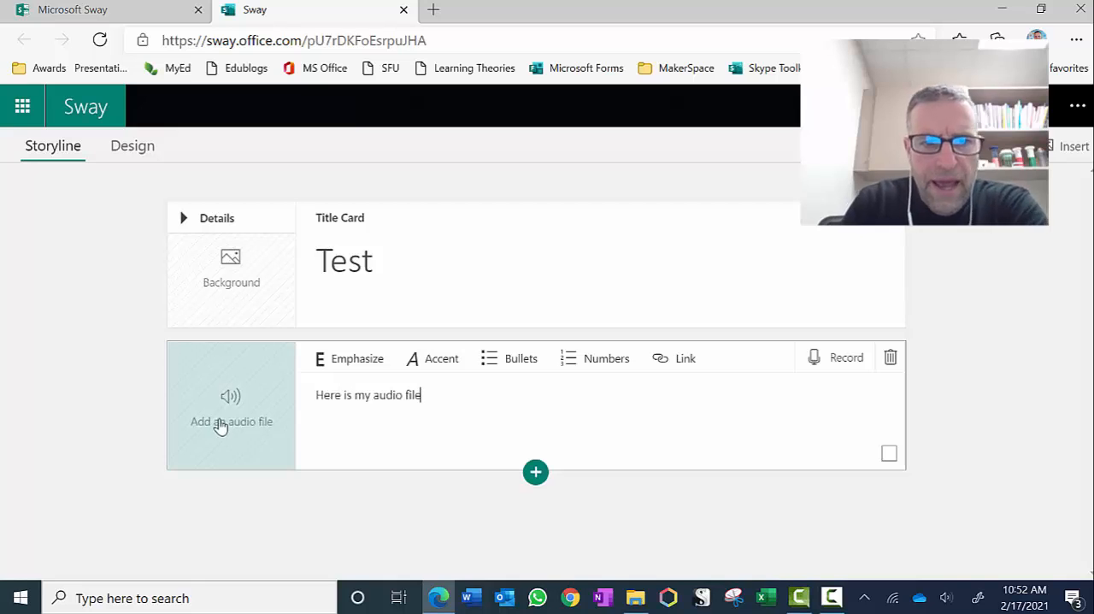
pyautogui.moveTo(231, 410)
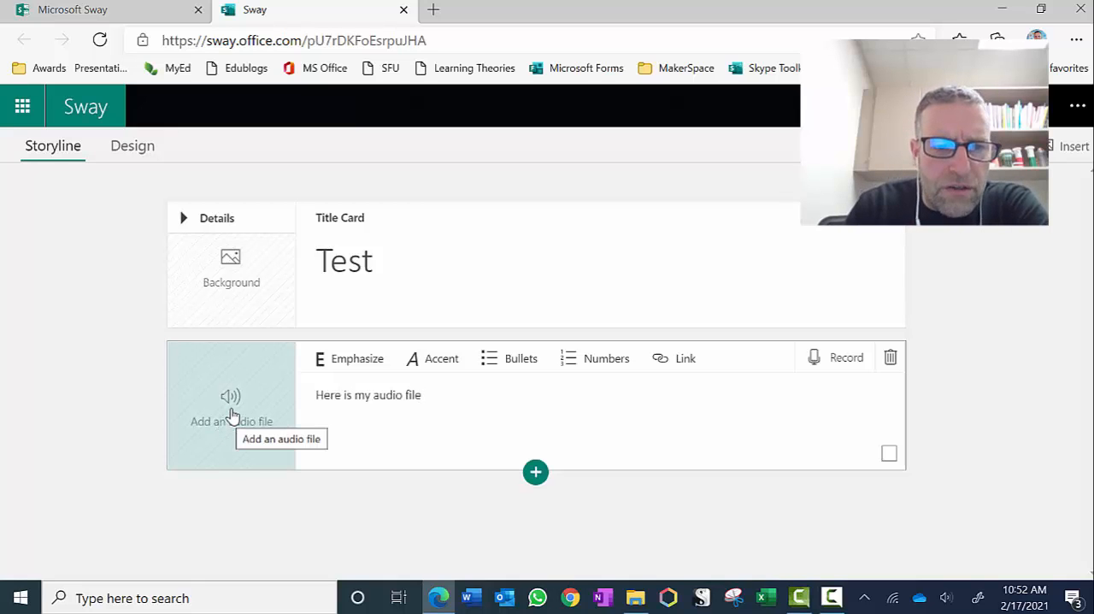
pyautogui.click(418, 393)
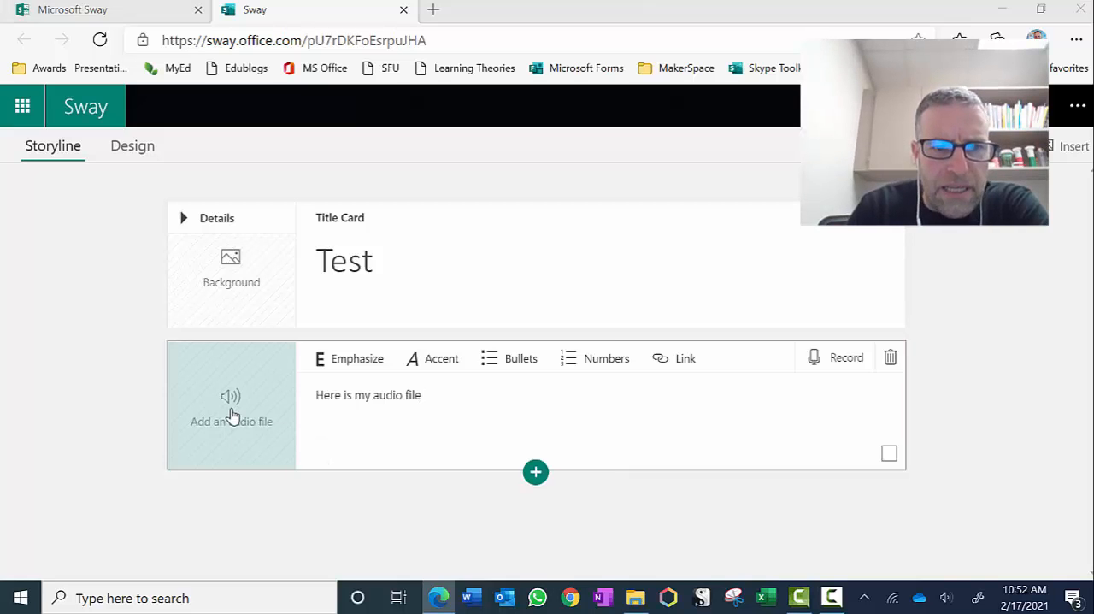
# Step: Upload the 'Test audio' file into the audio card
pyautogui.click(231, 414)
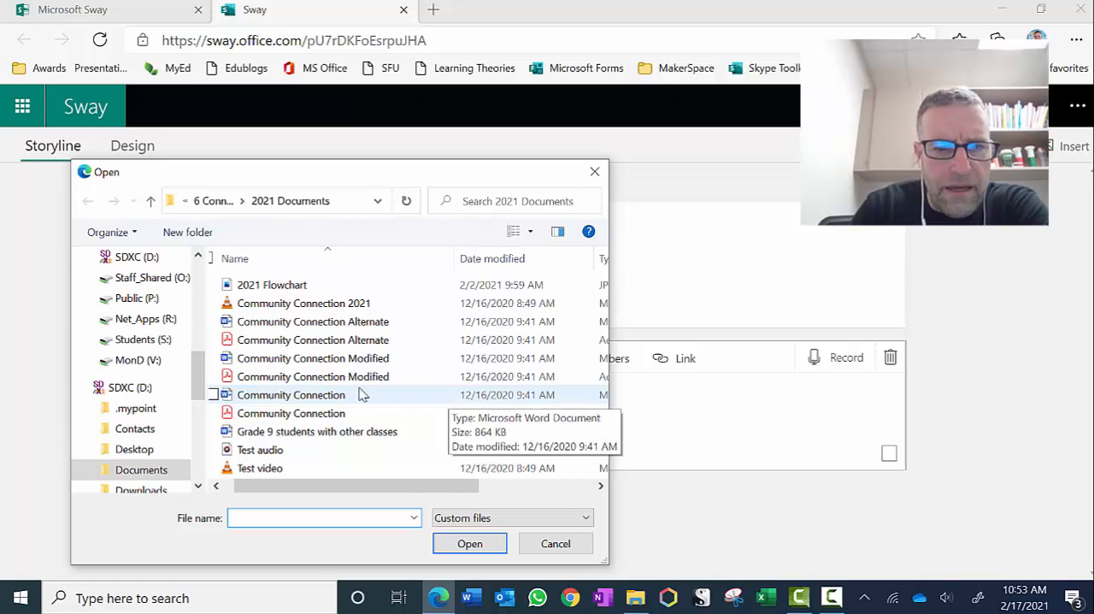
pyautogui.moveTo(259, 468)
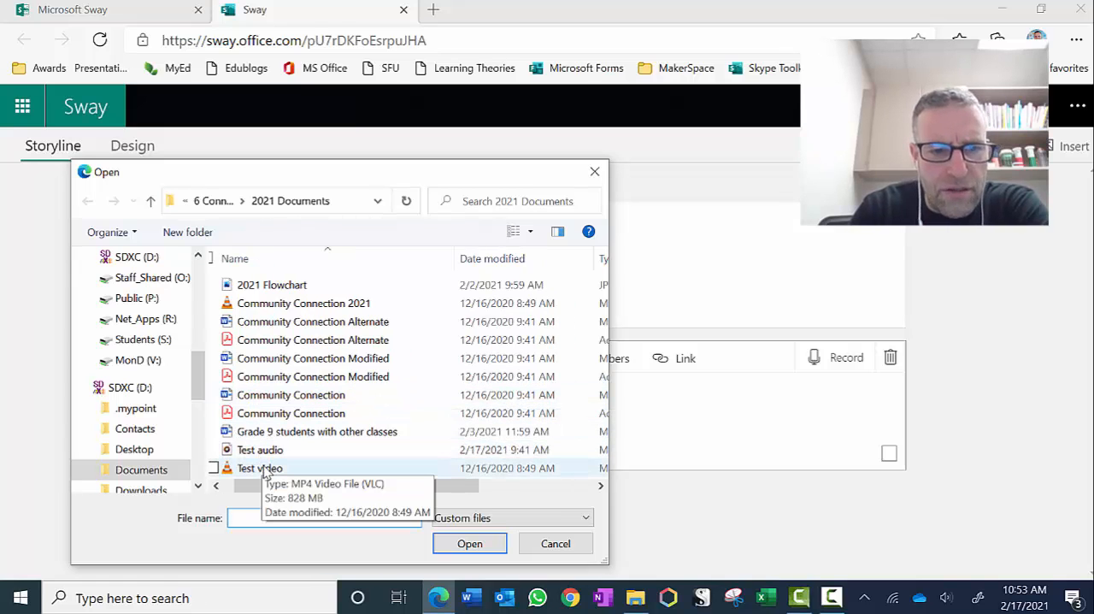
pyautogui.moveTo(260, 450)
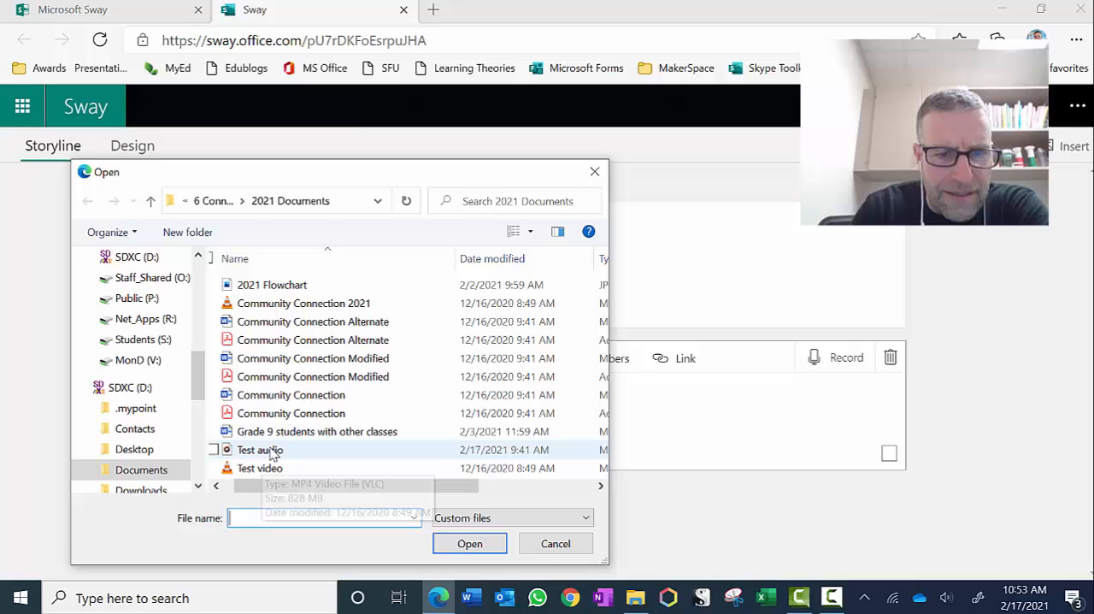
pyautogui.click(260, 448)
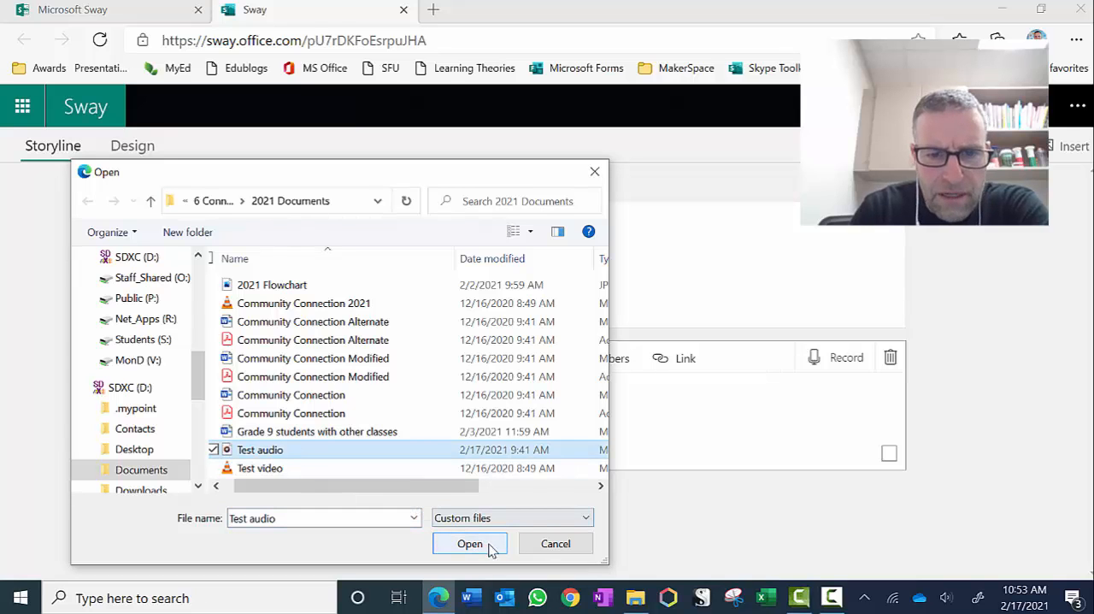
pyautogui.click(468, 544)
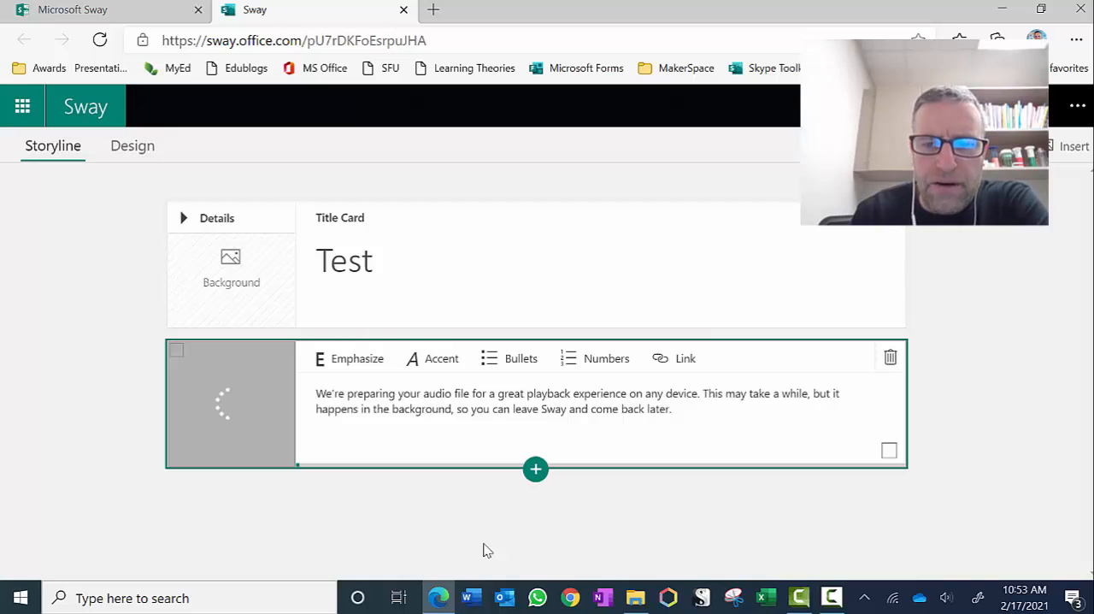
pyautogui.moveTo(537, 468)
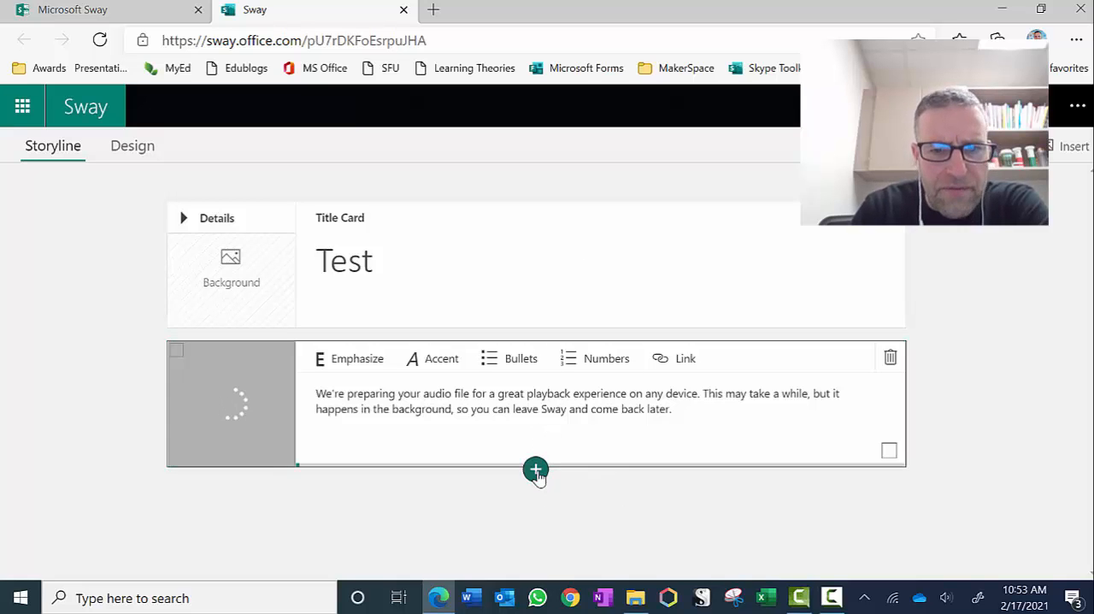
# Step: Show the choices for adding a new card below the audio card
pyautogui.click(535, 468)
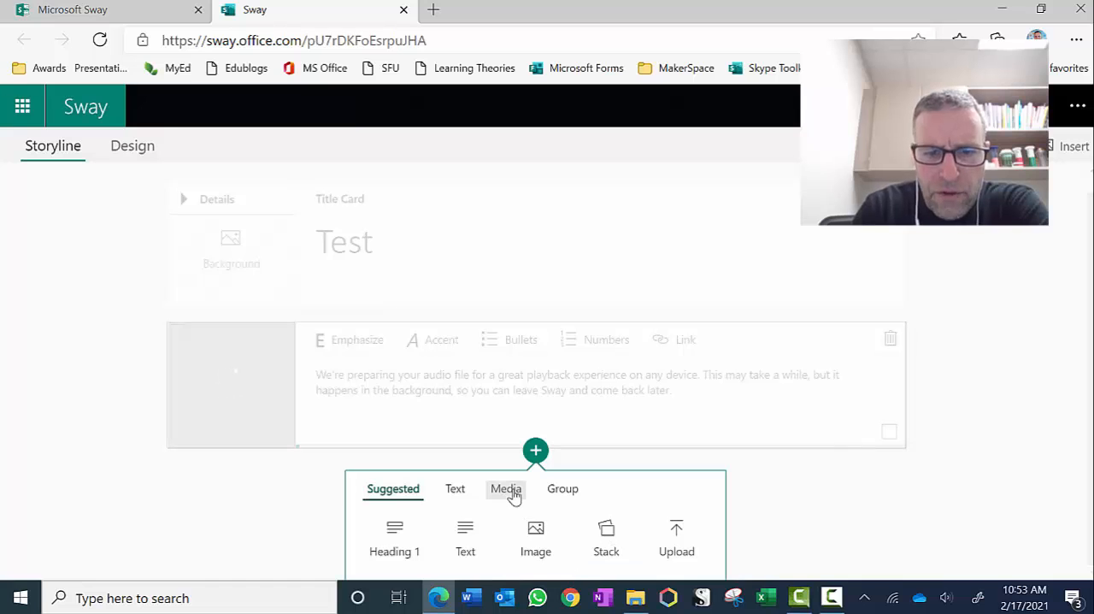
# Step: Add a video card, browse this device for a file, then cancel without choosing one
pyautogui.click(506, 489)
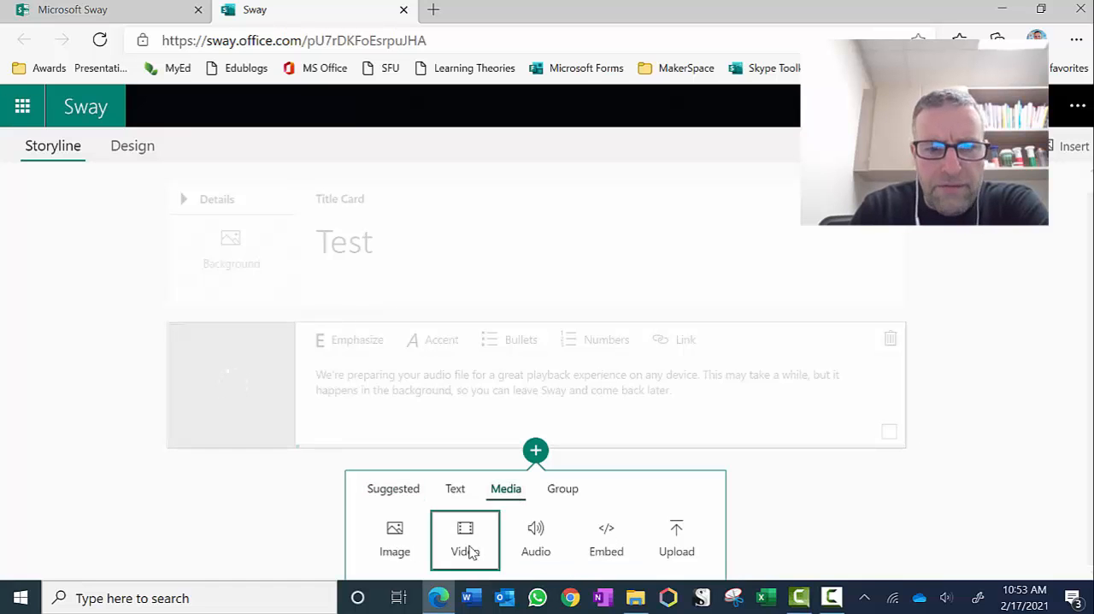
pyautogui.click(465, 538)
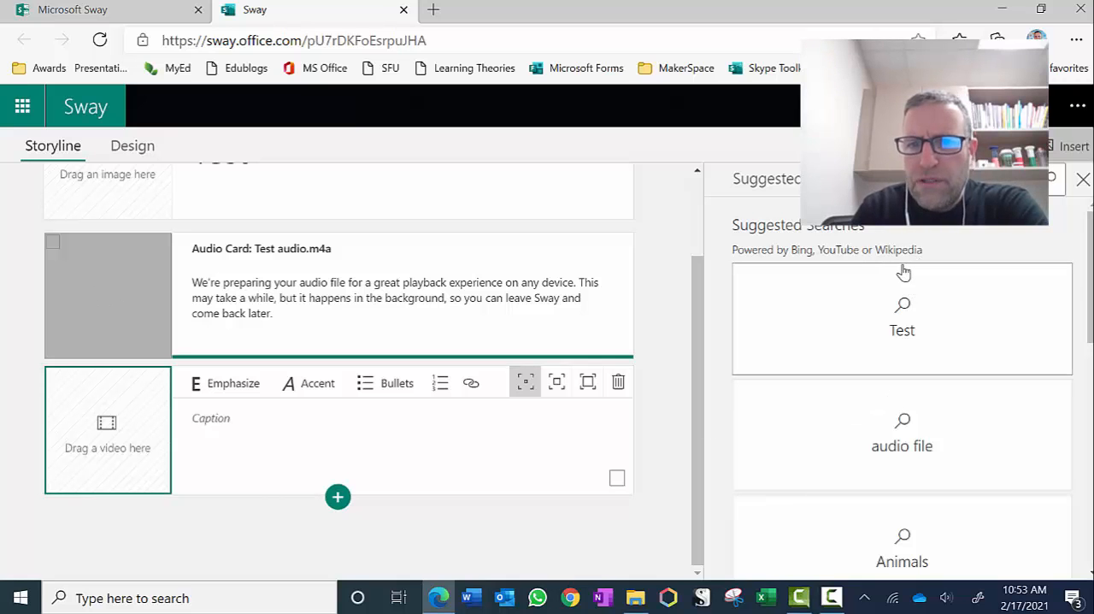
pyautogui.scroll(-3)
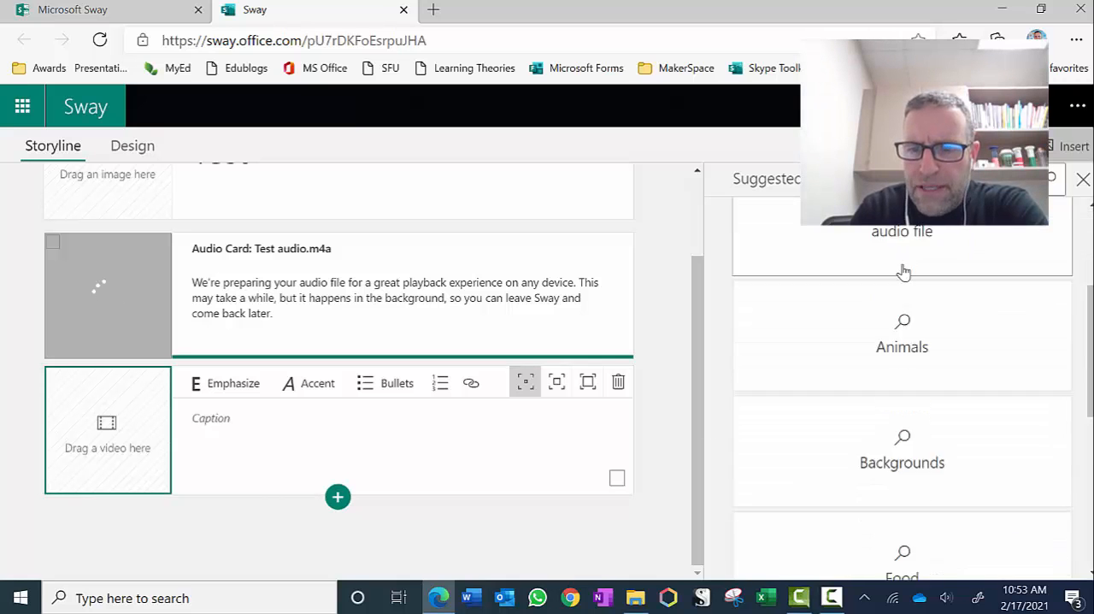
pyautogui.scroll(-3)
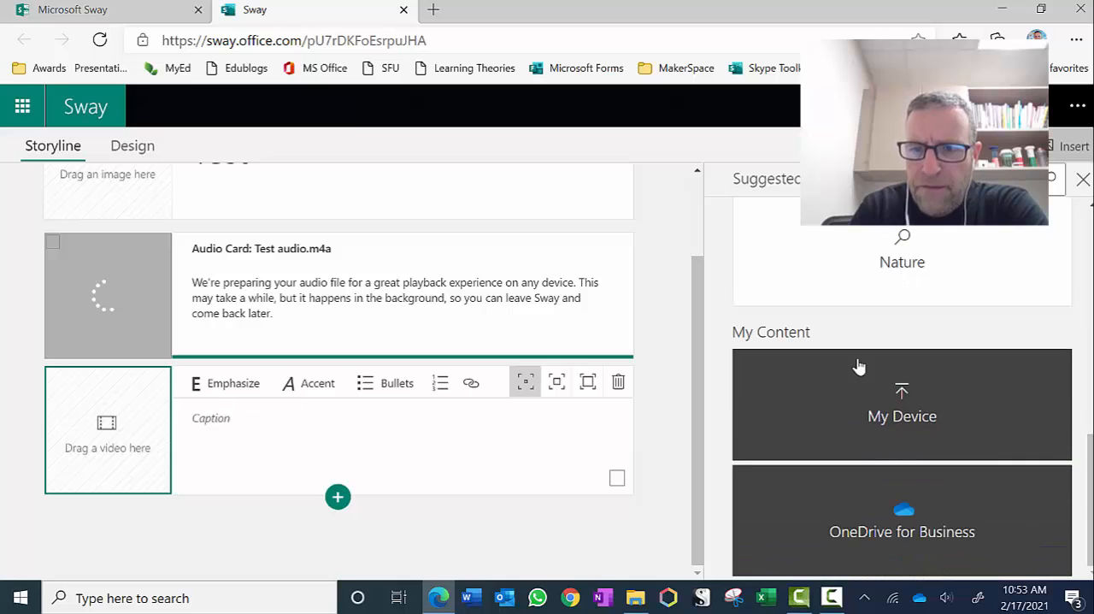
pyautogui.moveTo(902, 401)
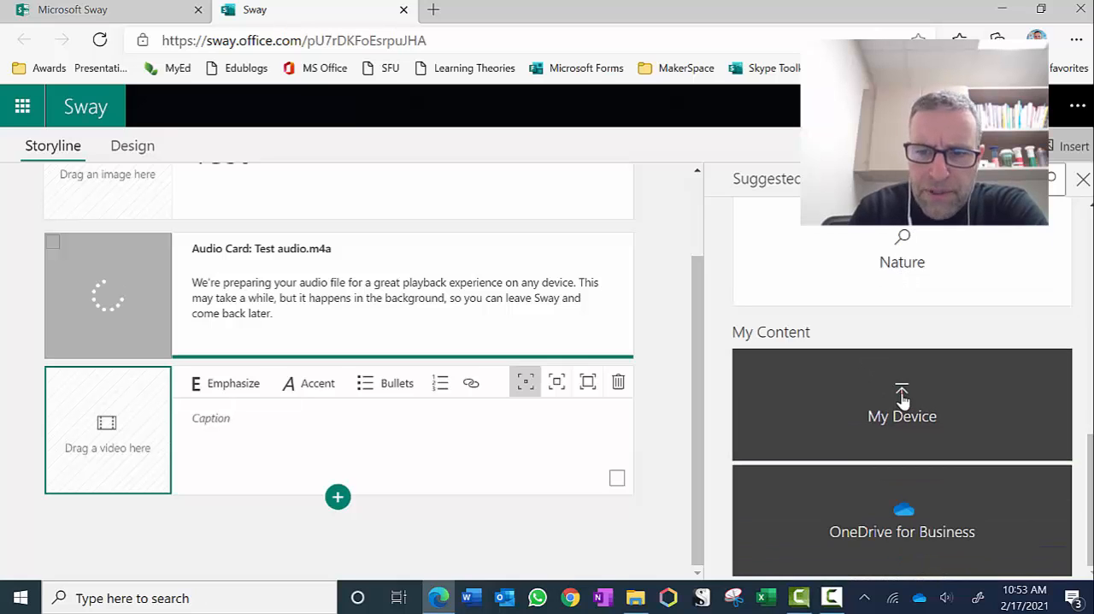
pyautogui.moveTo(881, 417)
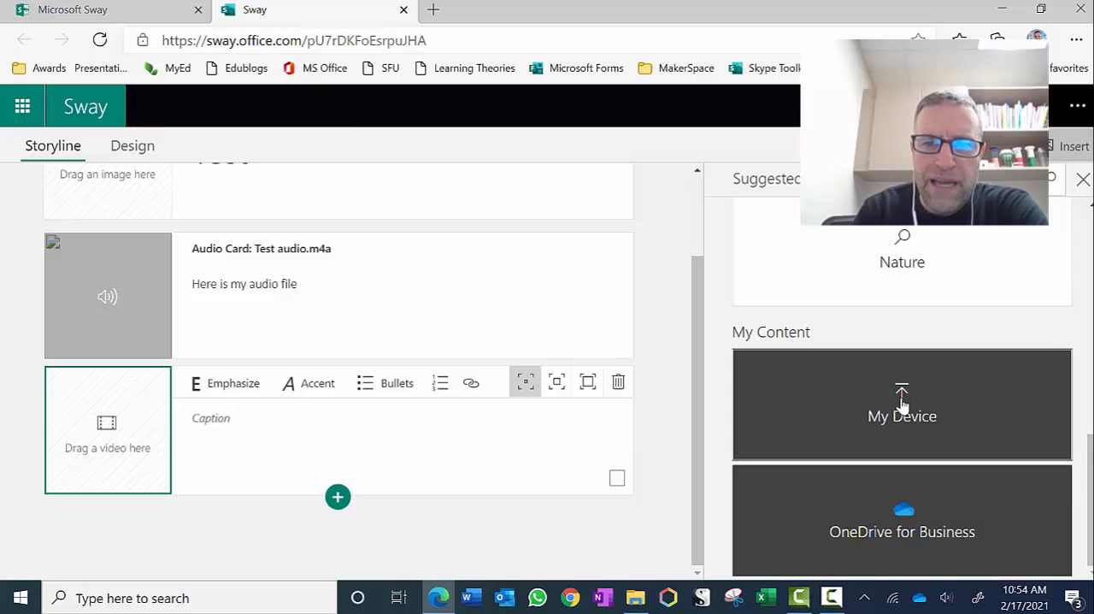
pyautogui.click(903, 405)
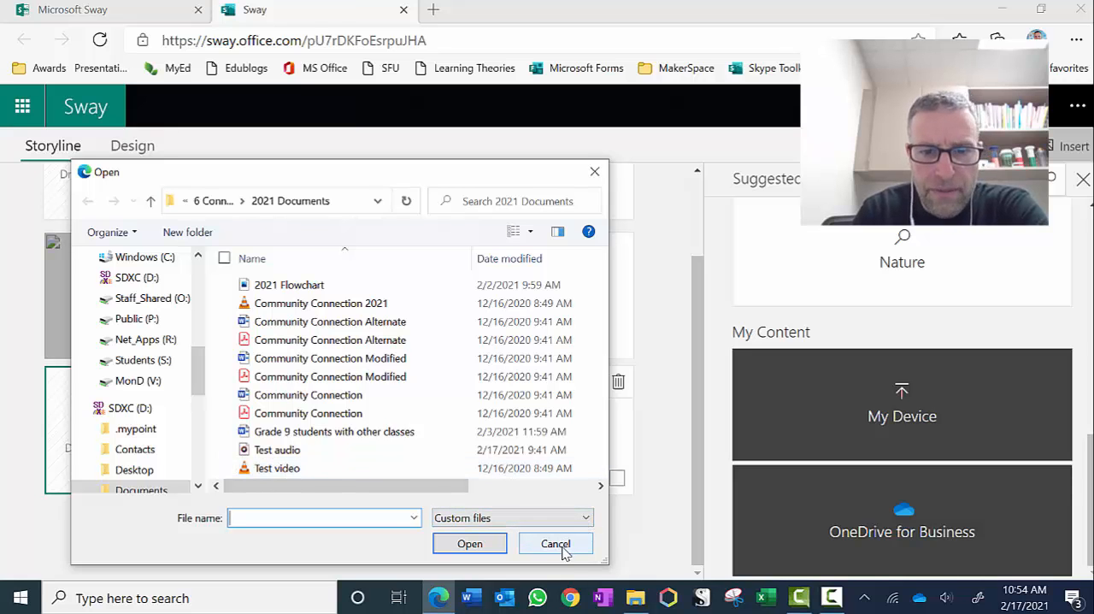
pyautogui.click(554, 544)
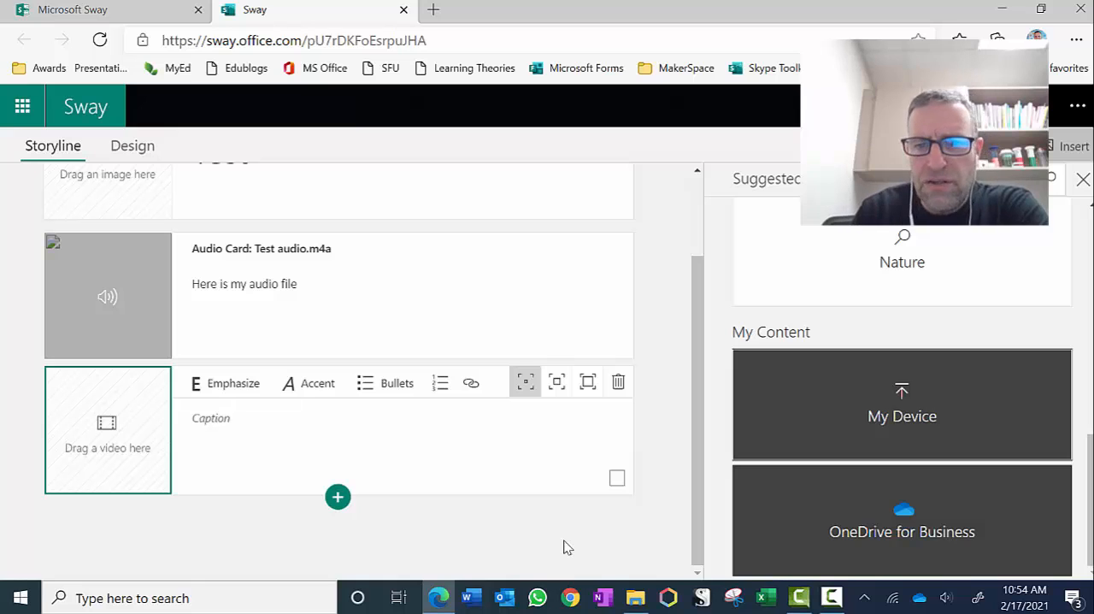
pyautogui.moveTo(619, 383)
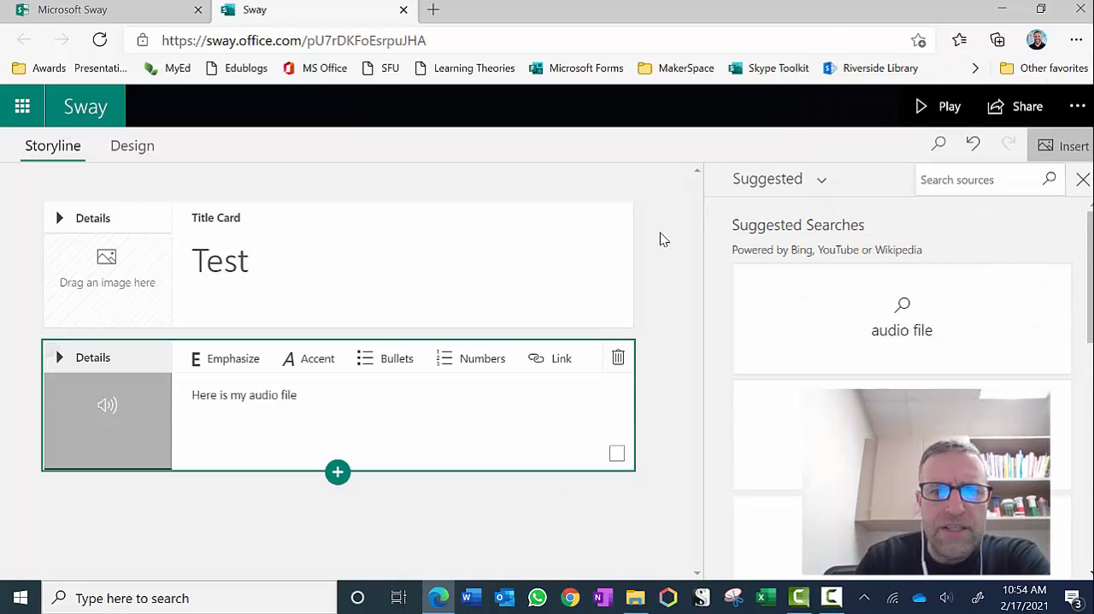
# Step: Close the media sources pane and bring up the Sway's sharing options
pyautogui.click(1084, 178)
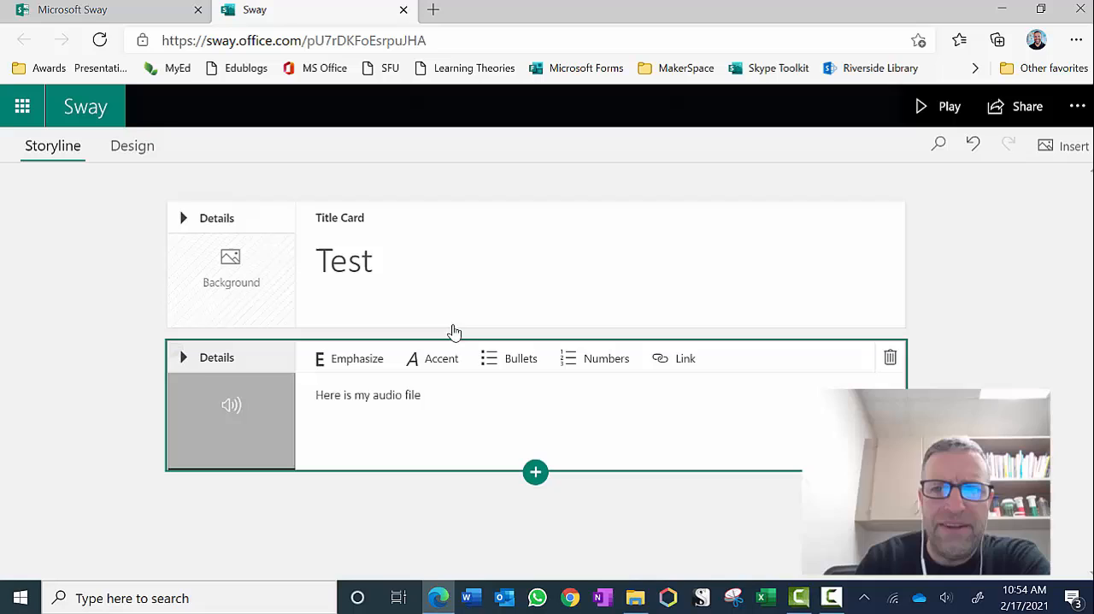
pyautogui.moveTo(1015, 106)
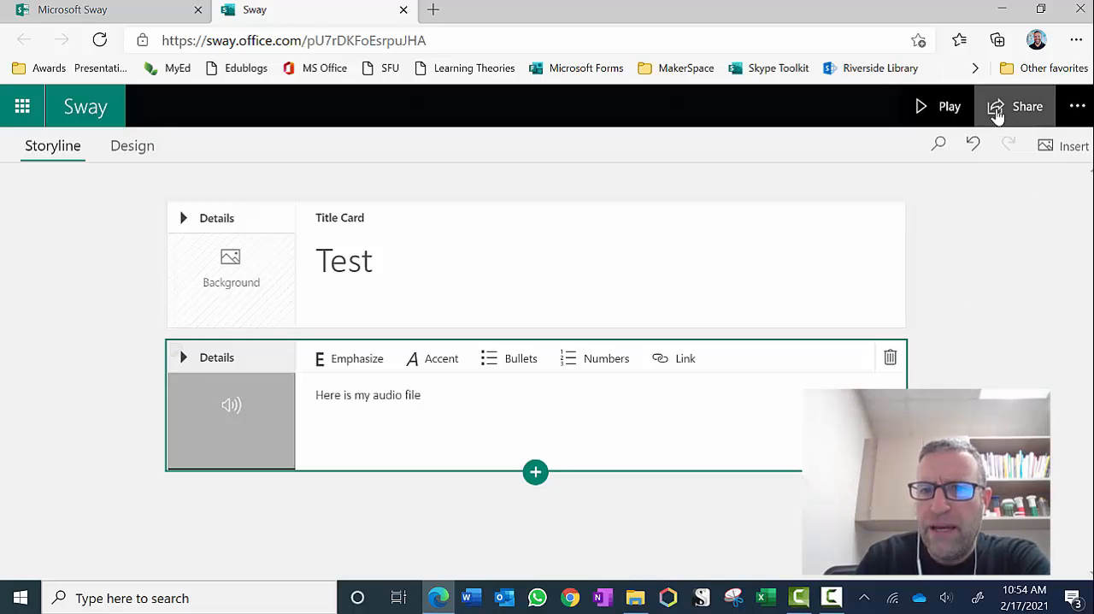
pyautogui.moveTo(1025, 106)
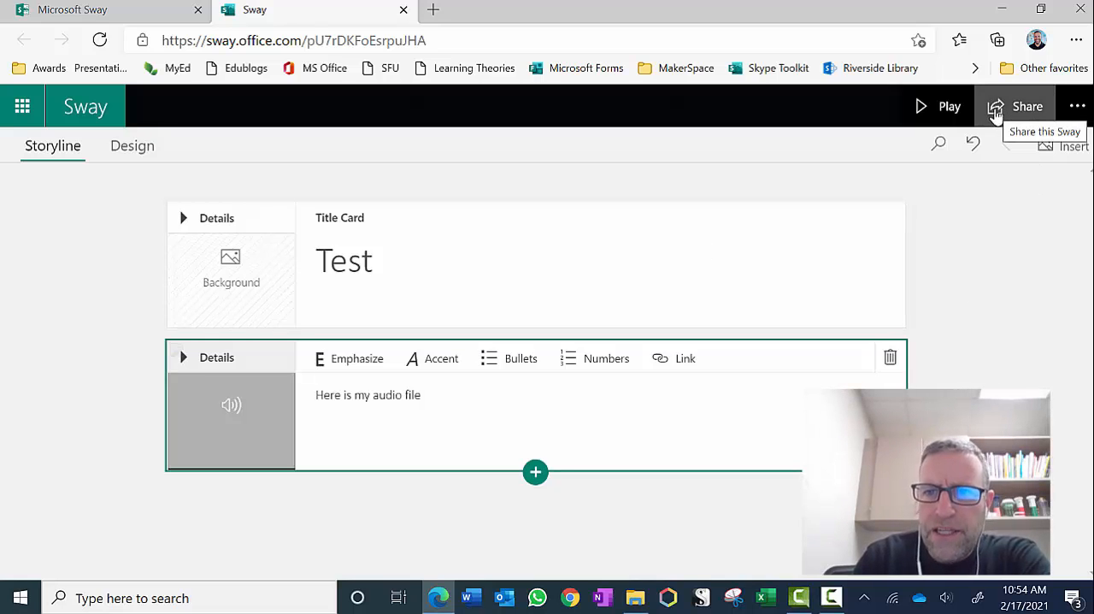
pyautogui.click(1016, 106)
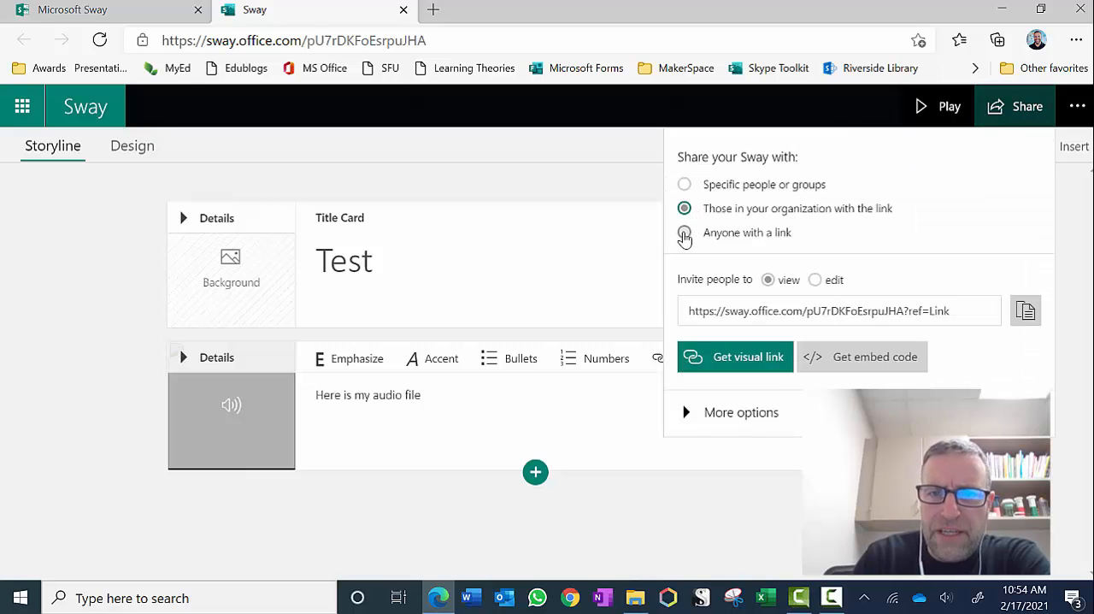
# Step: Let anyone with a link view the Sway and copy its embed code
pyautogui.click(684, 232)
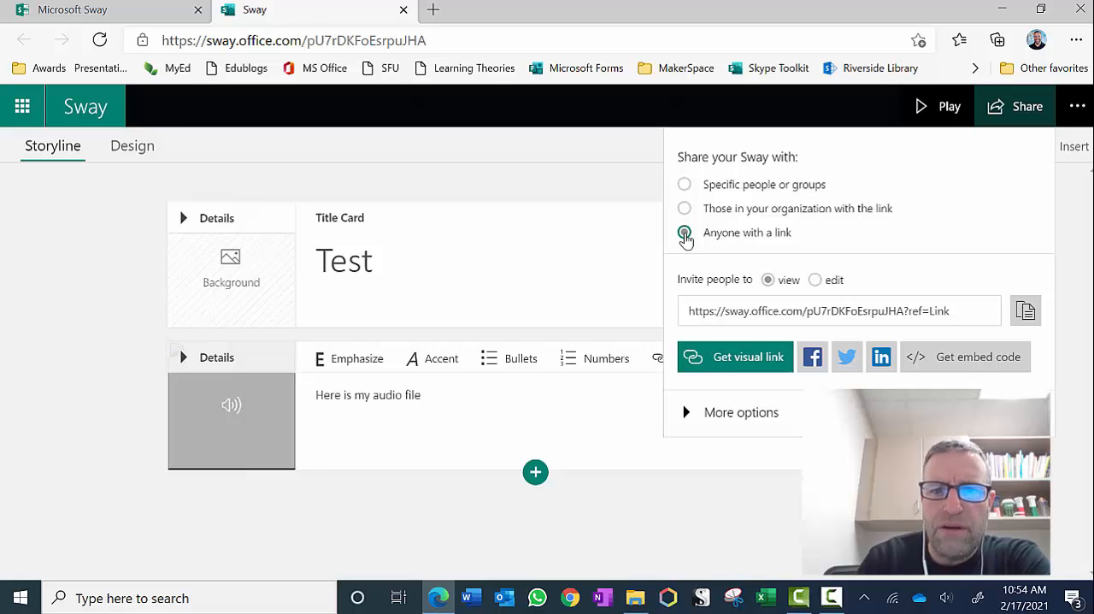
pyautogui.moveTo(977, 356)
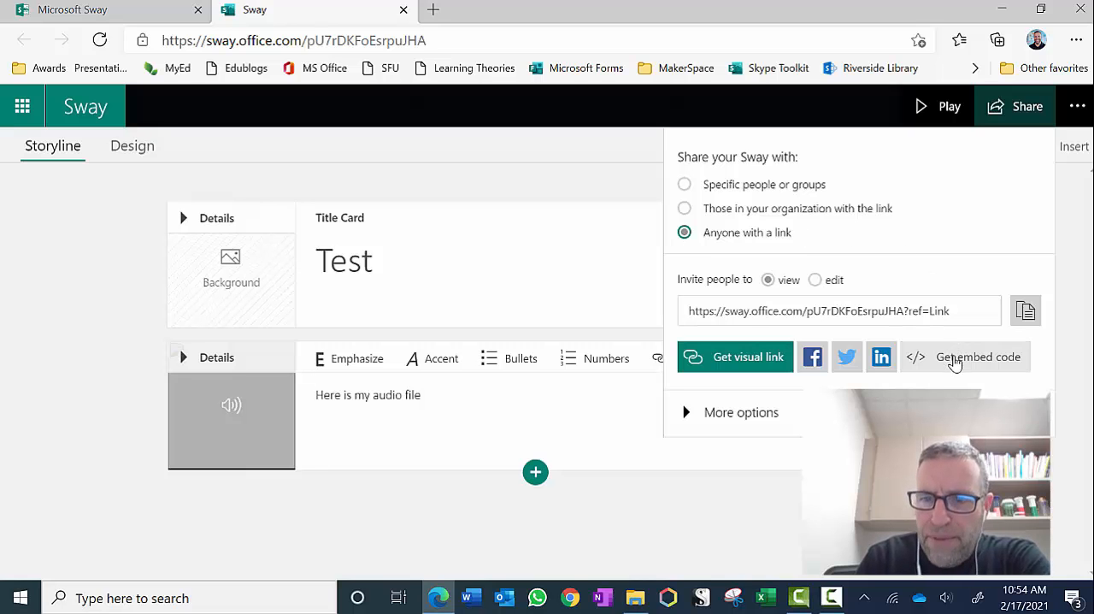
pyautogui.click(977, 356)
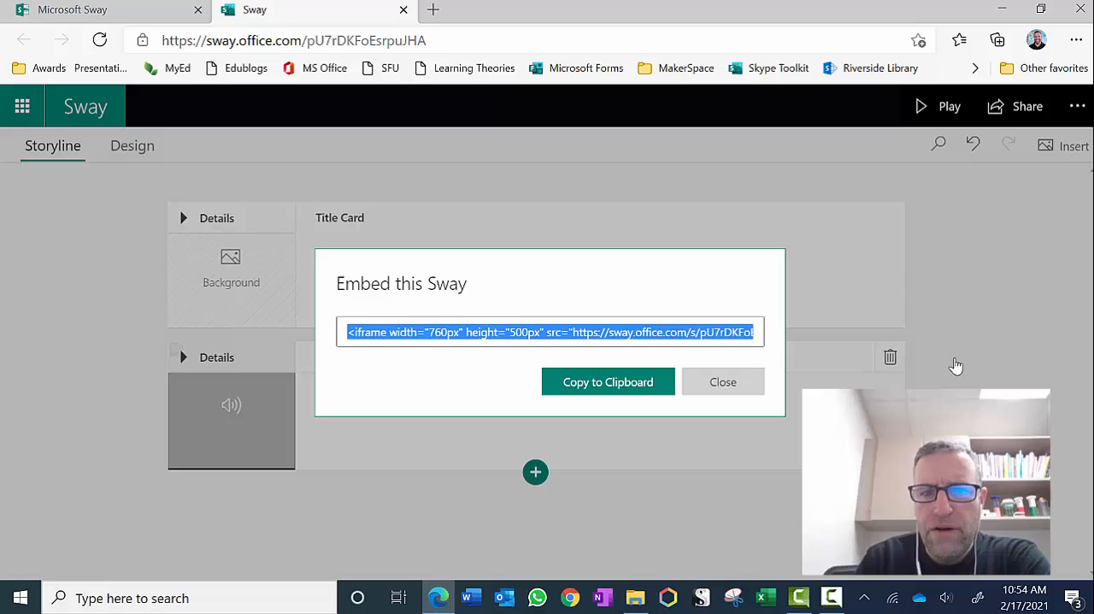
pyautogui.click(609, 381)
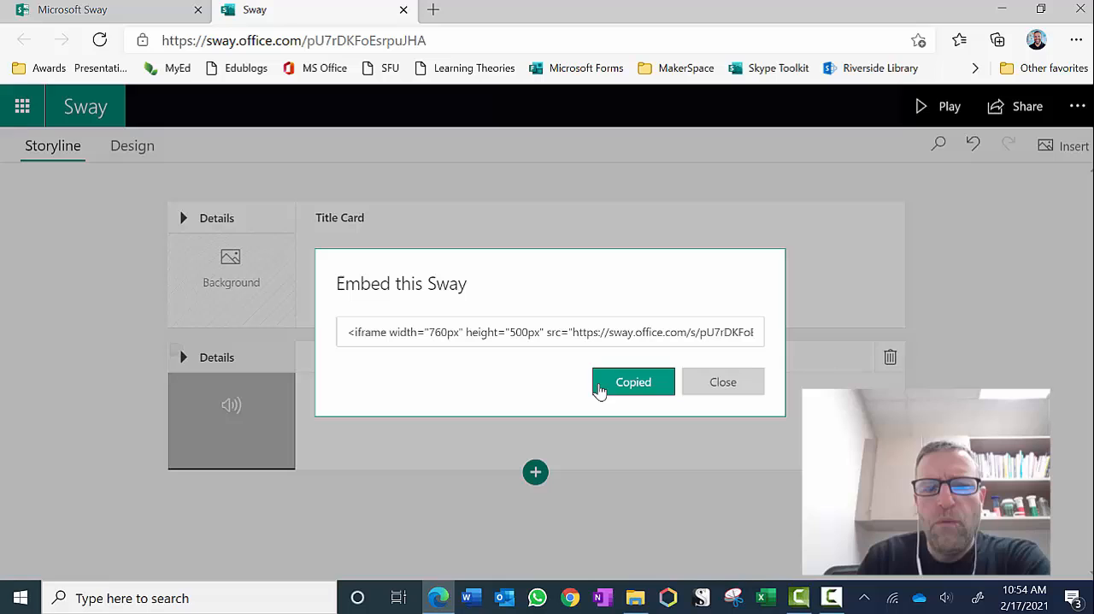
pyautogui.moveTo(482, 101)
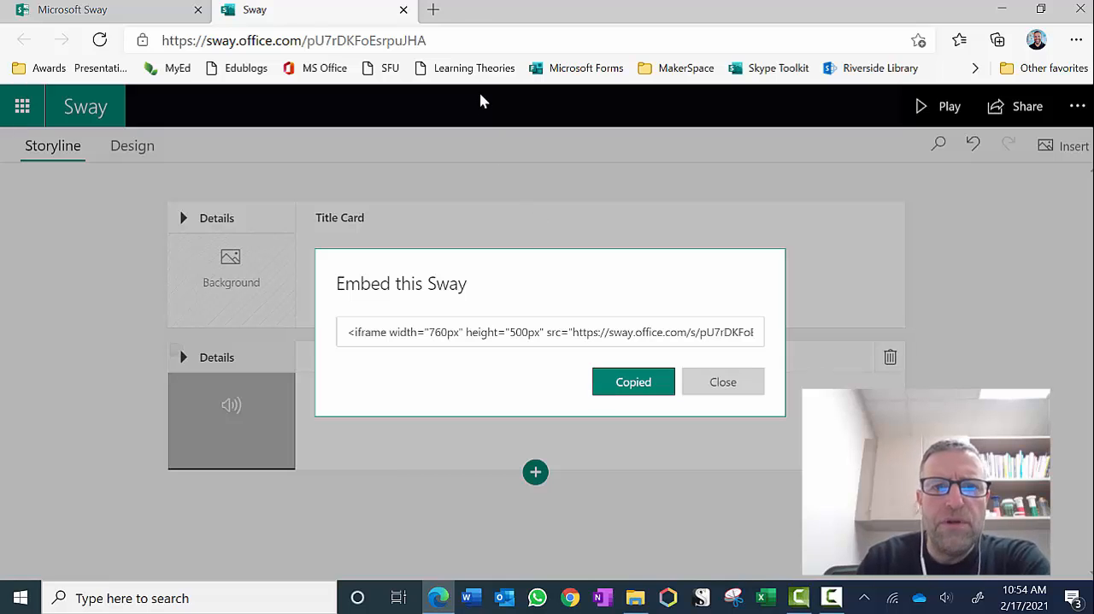
pyautogui.moveTo(434, 10)
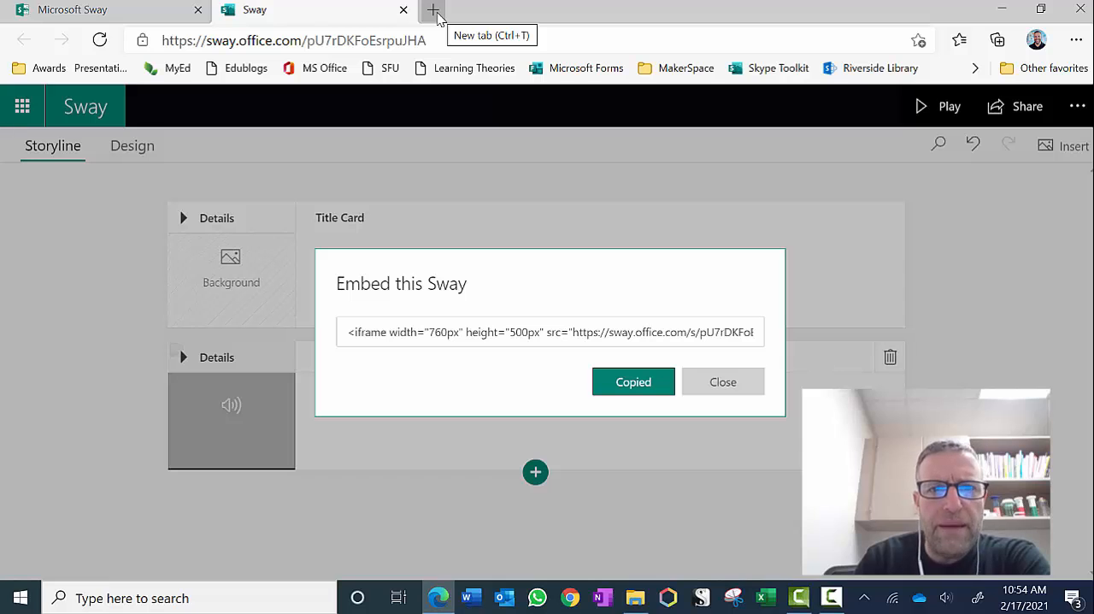
# Step: Sign in to the Edublogs class blog in a new tab and go to its dashboard
pyautogui.click(434, 10)
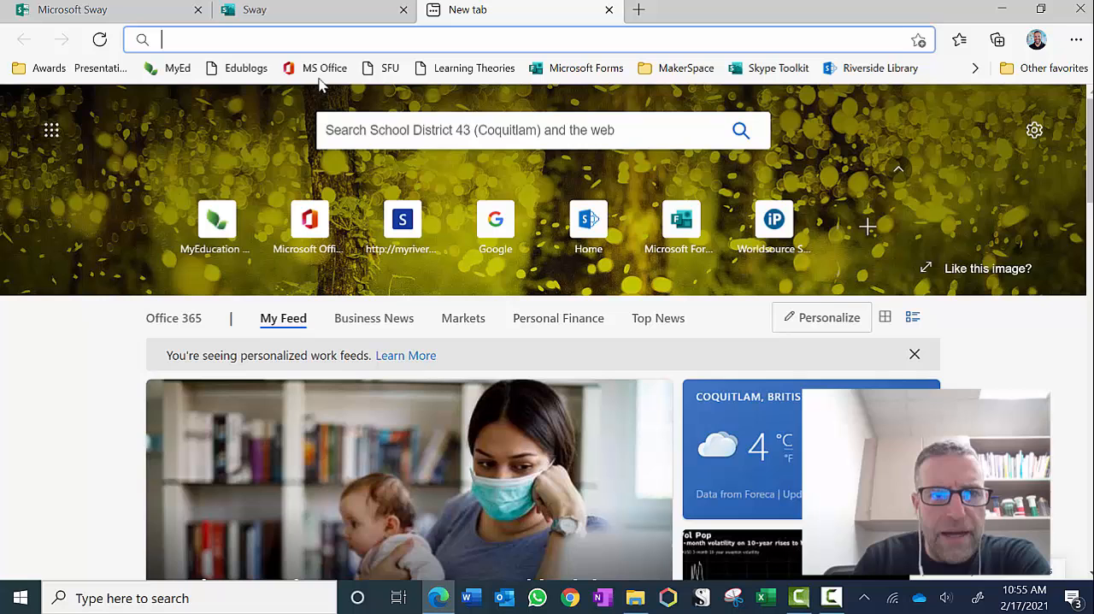
pyautogui.click(246, 68)
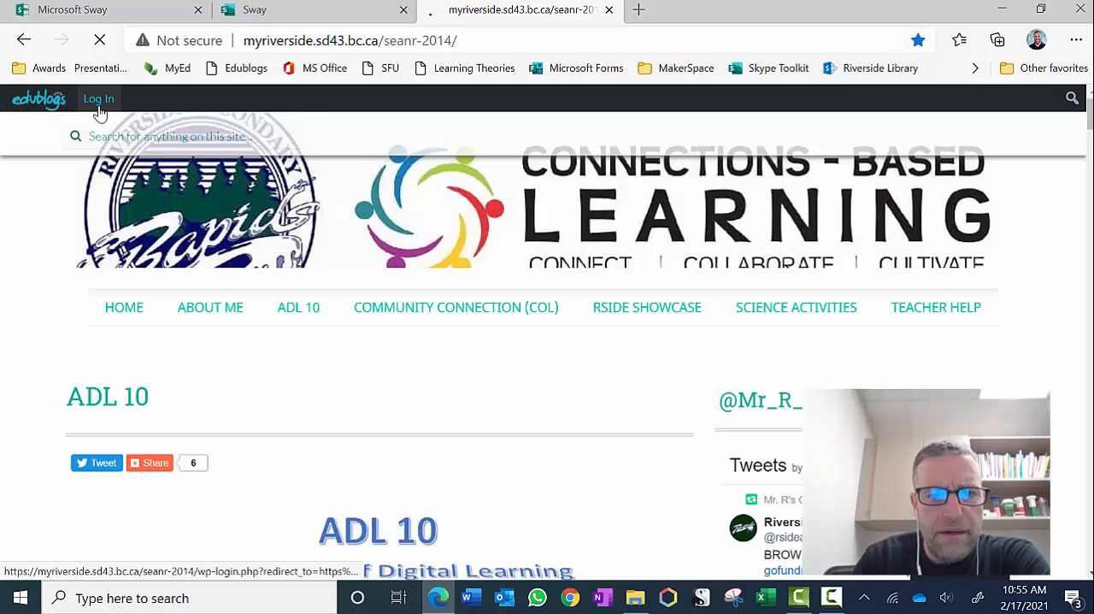
pyautogui.click(100, 99)
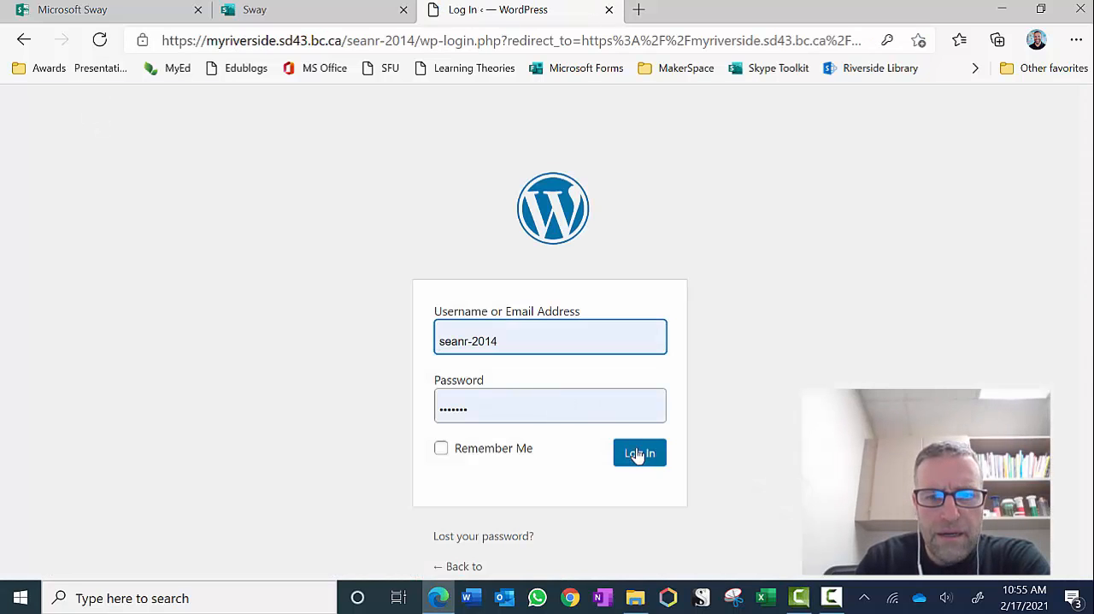
pyautogui.click(639, 452)
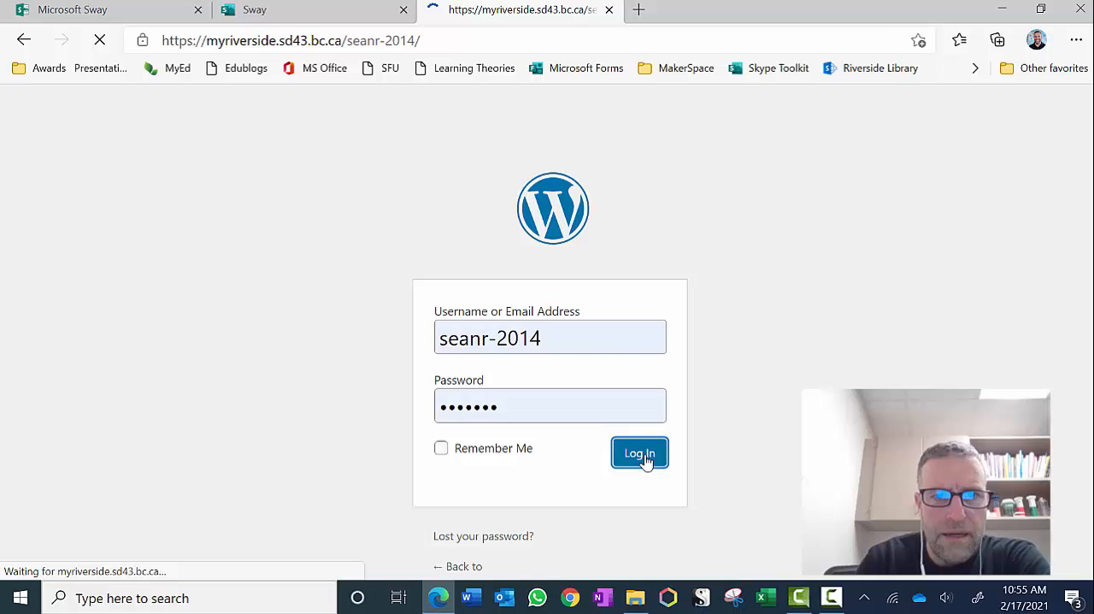
pyautogui.click(639, 453)
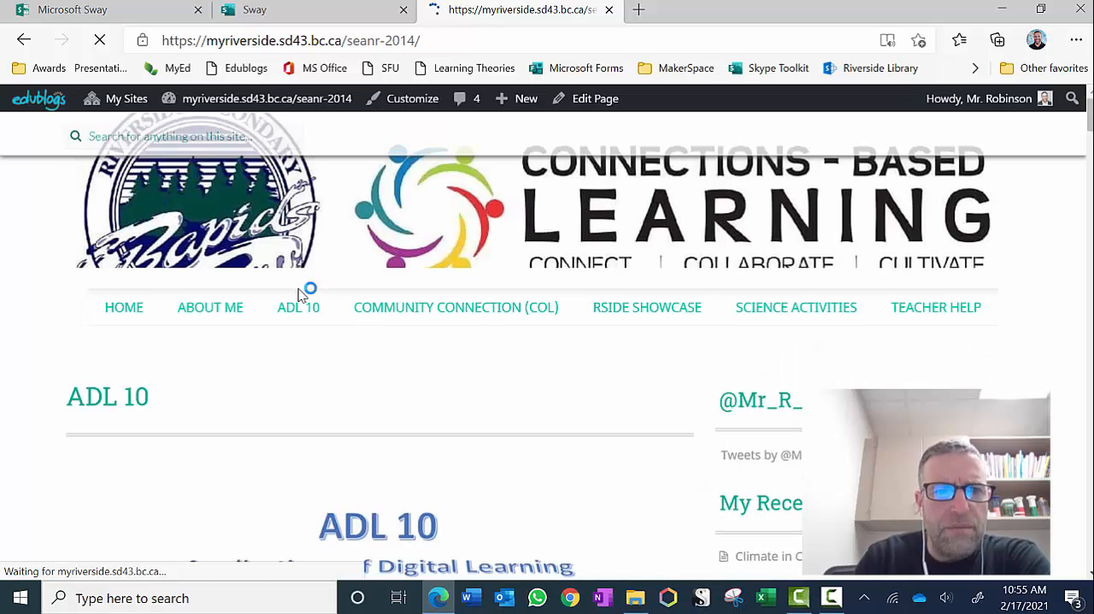
pyautogui.click(267, 99)
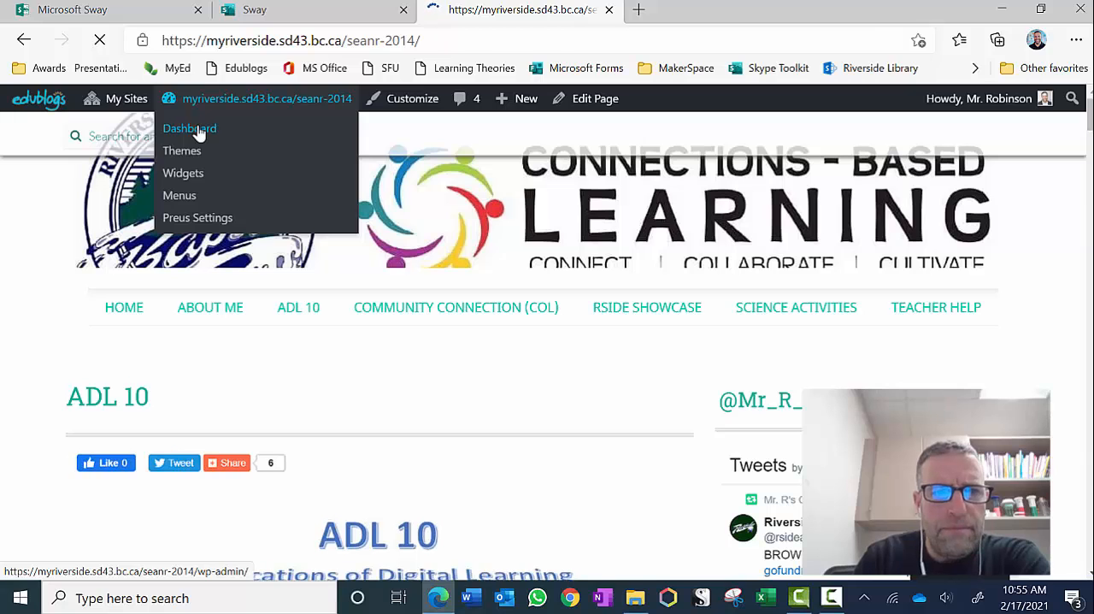
pyautogui.click(188, 128)
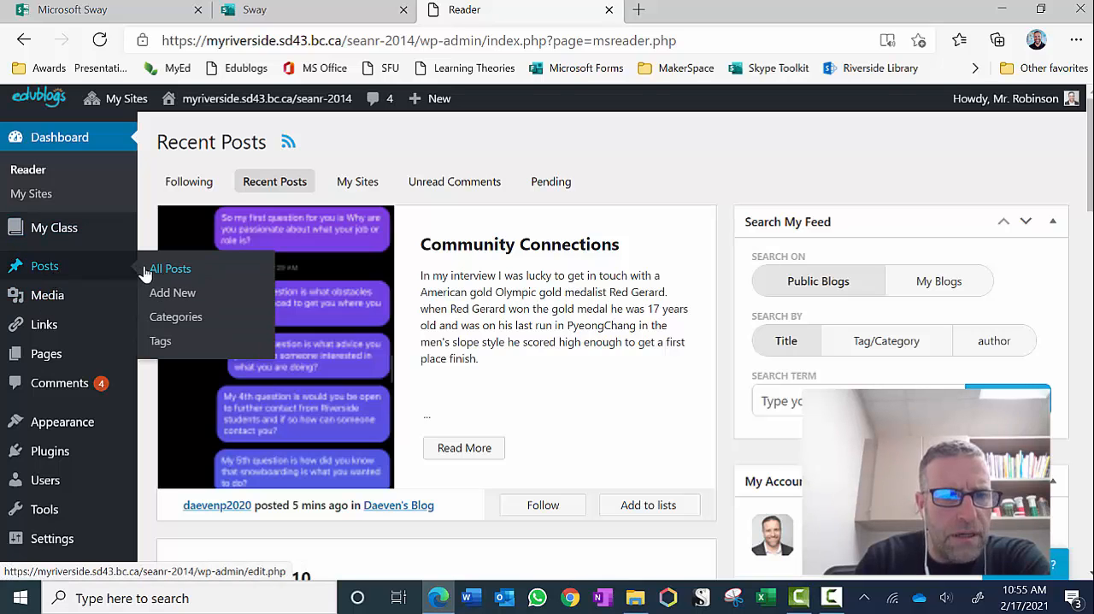
# Step: Start a new Edublogs post and title it 'Testing Audio files'
pyautogui.click(438, 99)
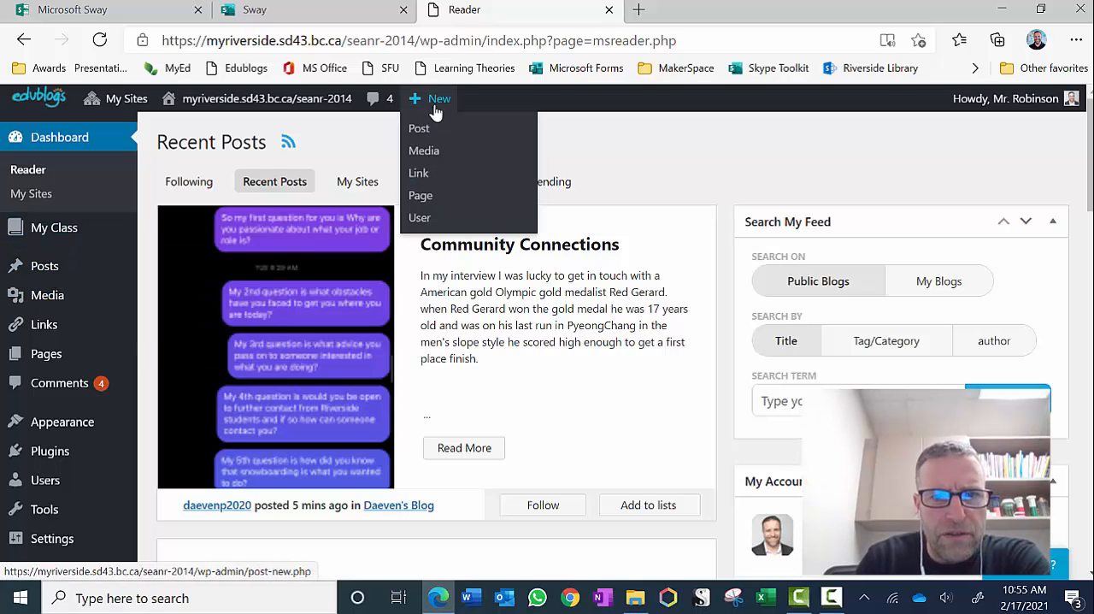
pyautogui.click(419, 128)
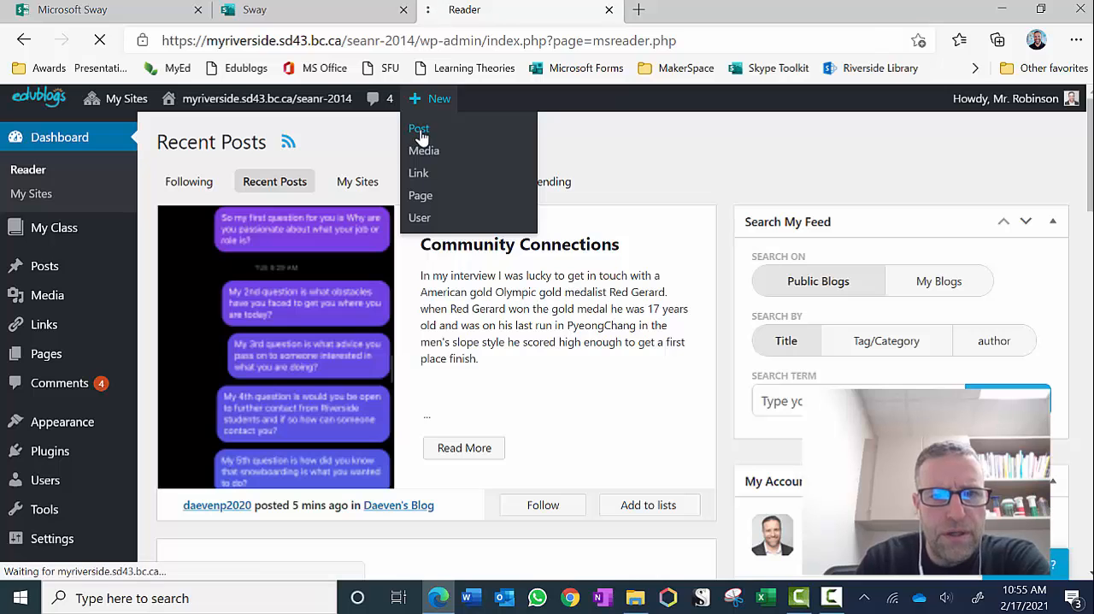
pyautogui.click(419, 128)
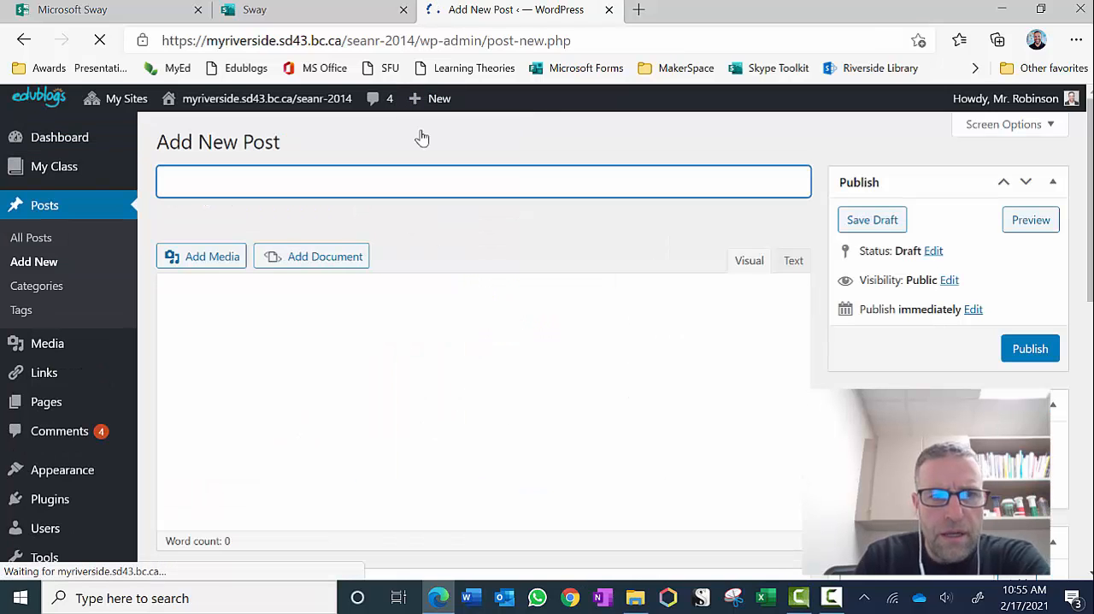
pyautogui.write('T')
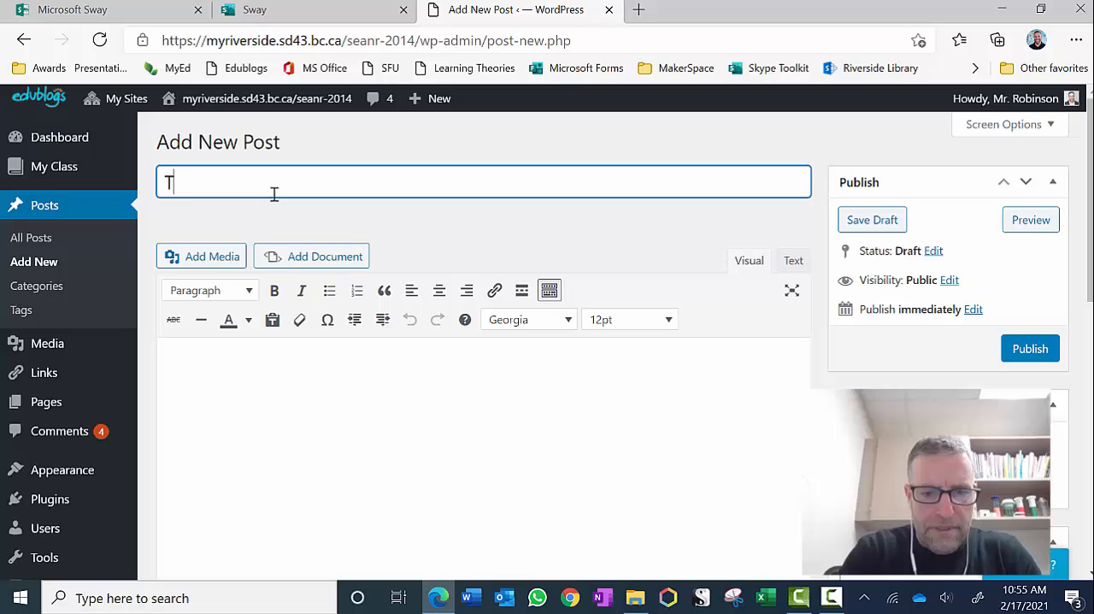
pyautogui.write('esting A')
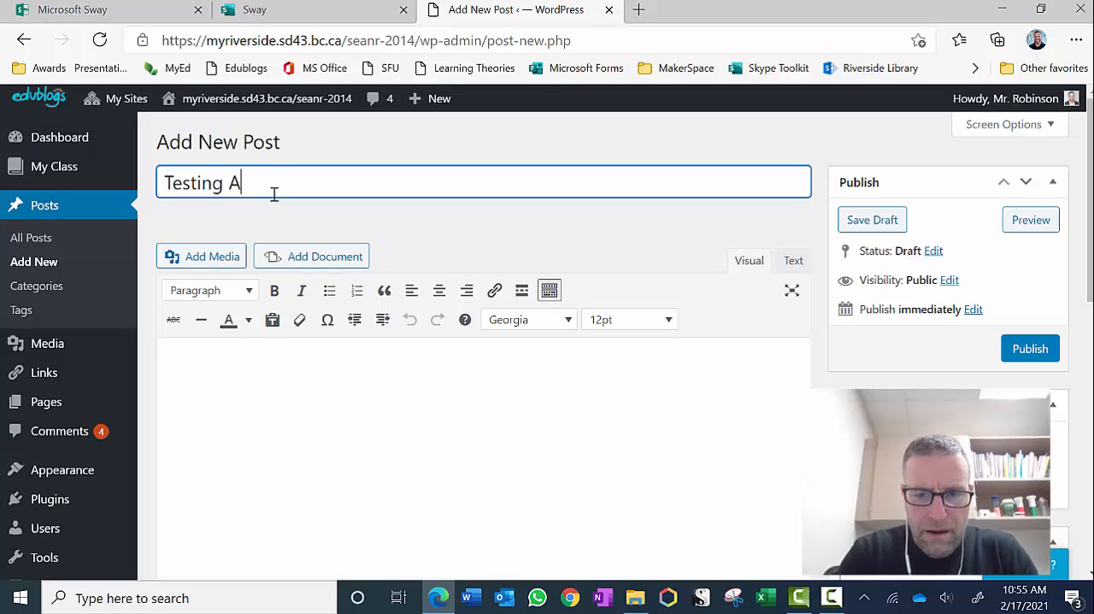
pyautogui.write('udio f')
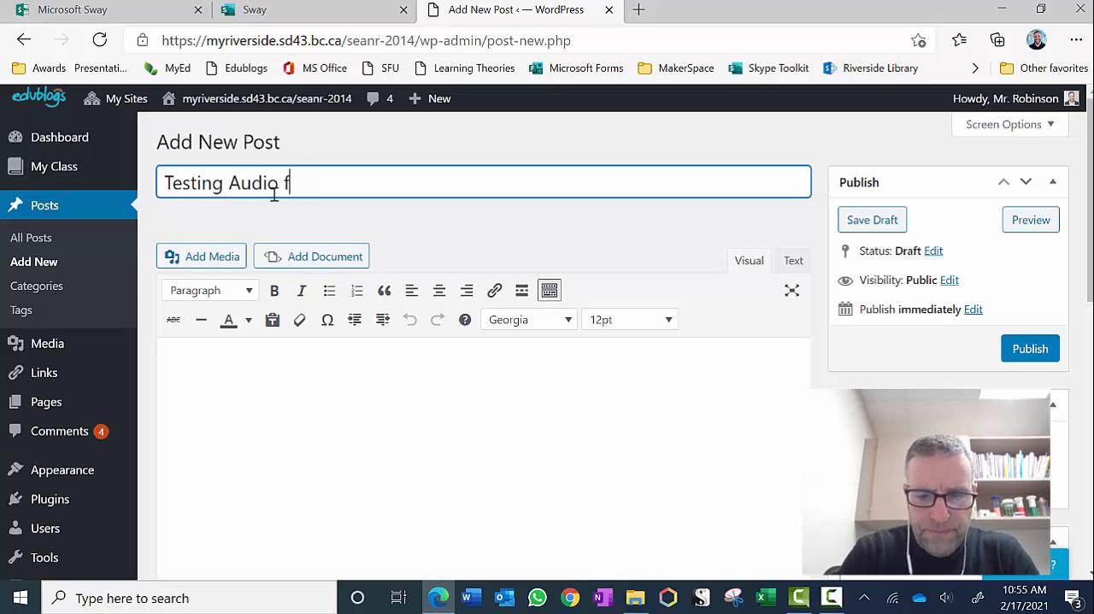
pyautogui.write('iles')
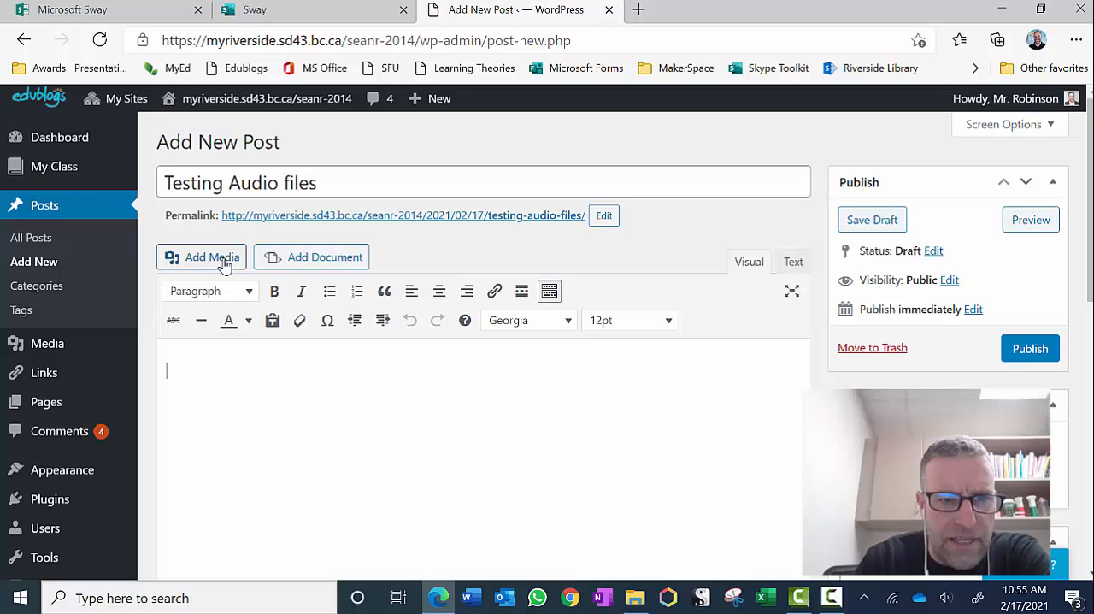
# Step: Insert the Sway iframe embed code into the post body via Add Media
pyautogui.click(202, 256)
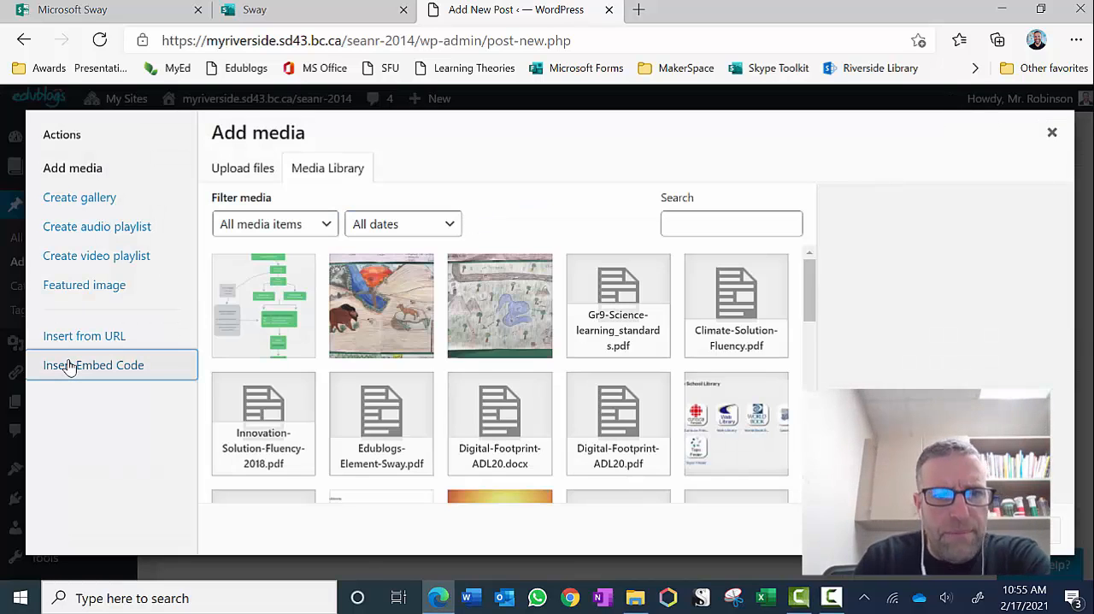
pyautogui.click(94, 366)
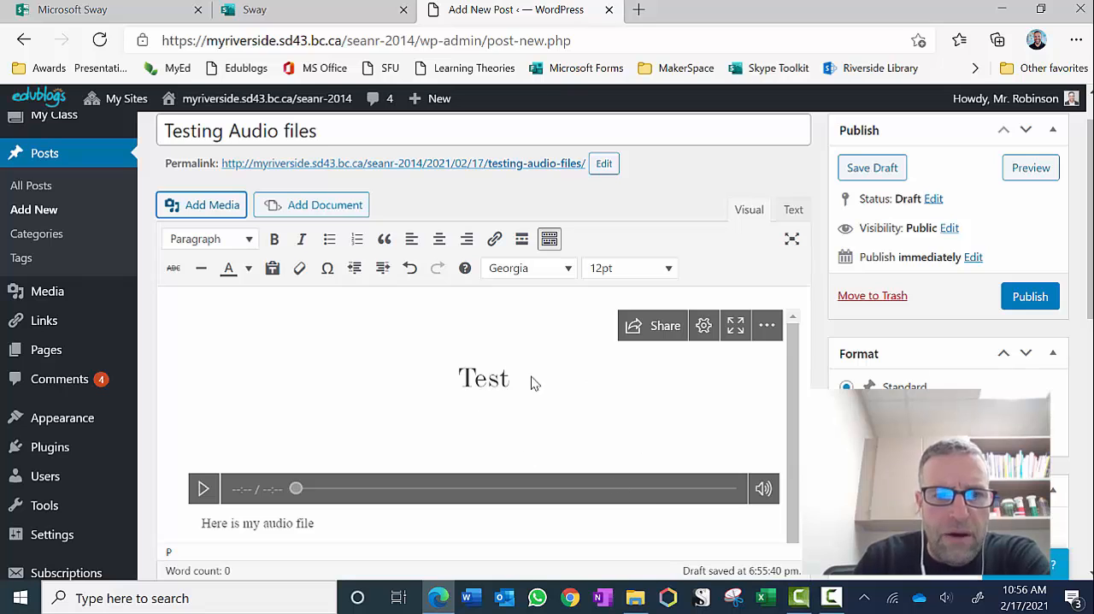
pyautogui.moveTo(290, 402)
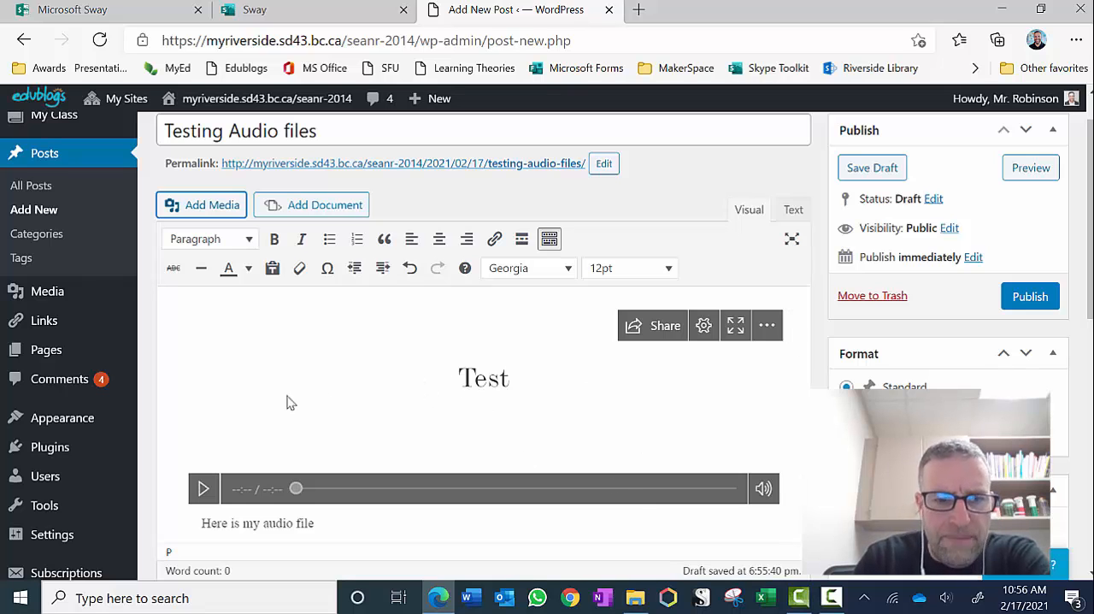
pyautogui.moveTo(482, 357)
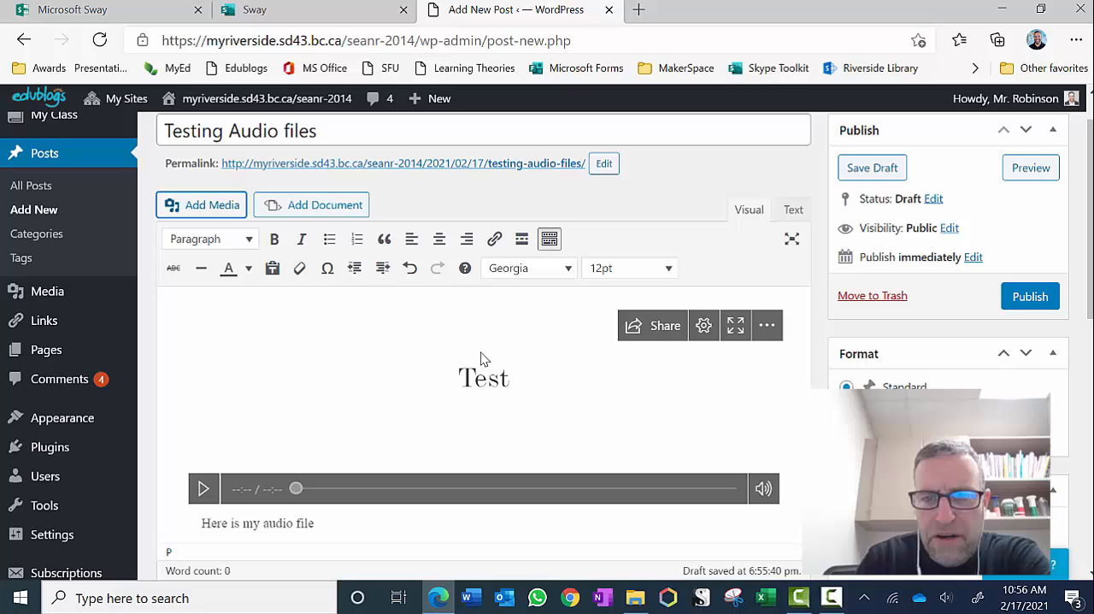
pyautogui.moveTo(953, 342)
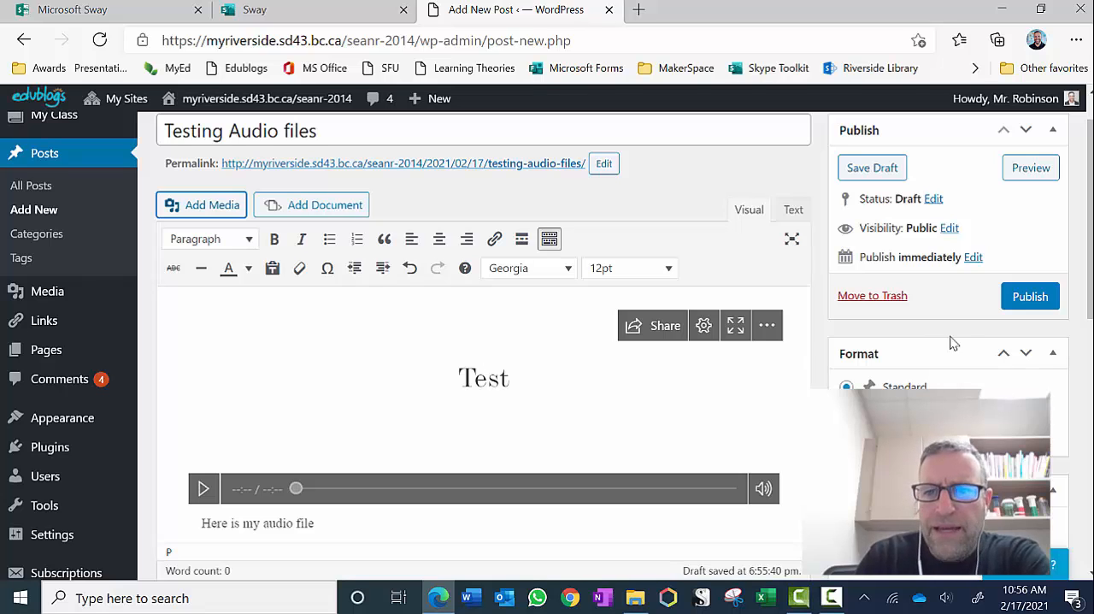
pyautogui.moveTo(954, 339)
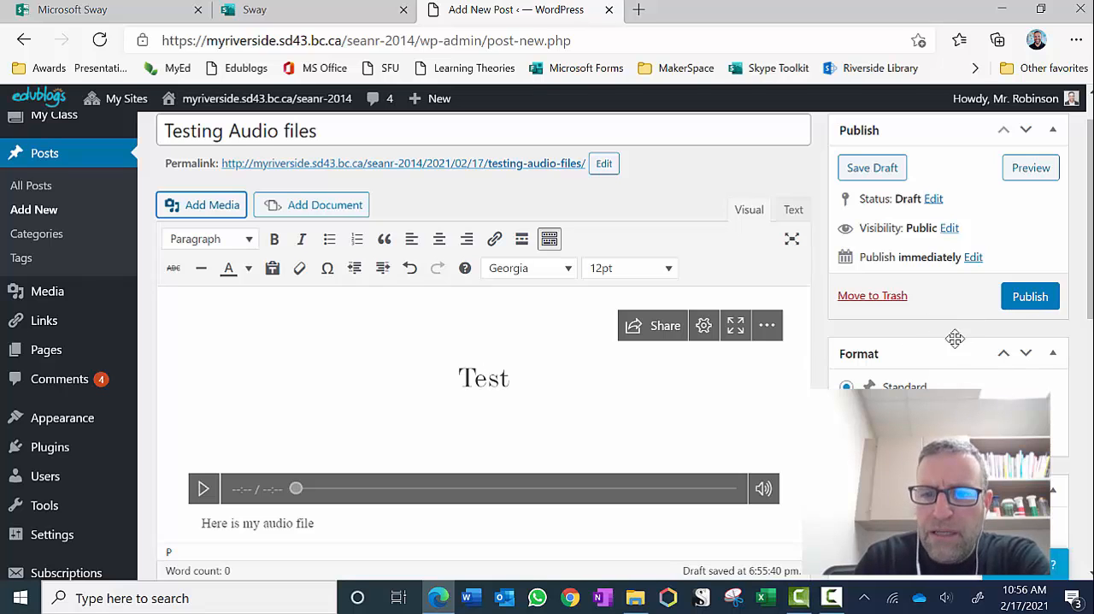
pyautogui.scroll(-3)
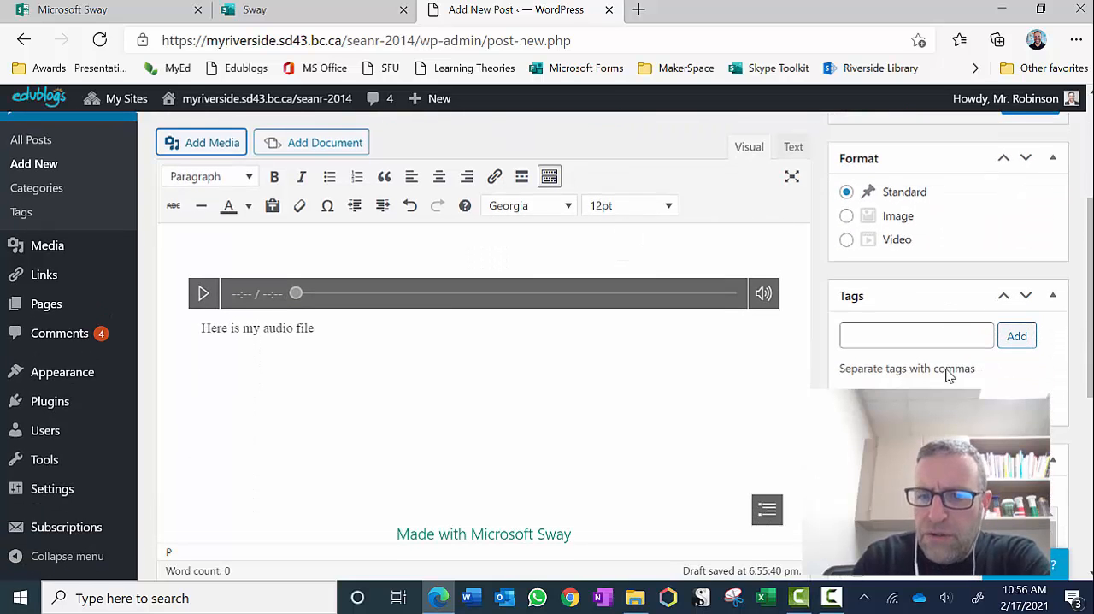
pyautogui.scroll(-3)
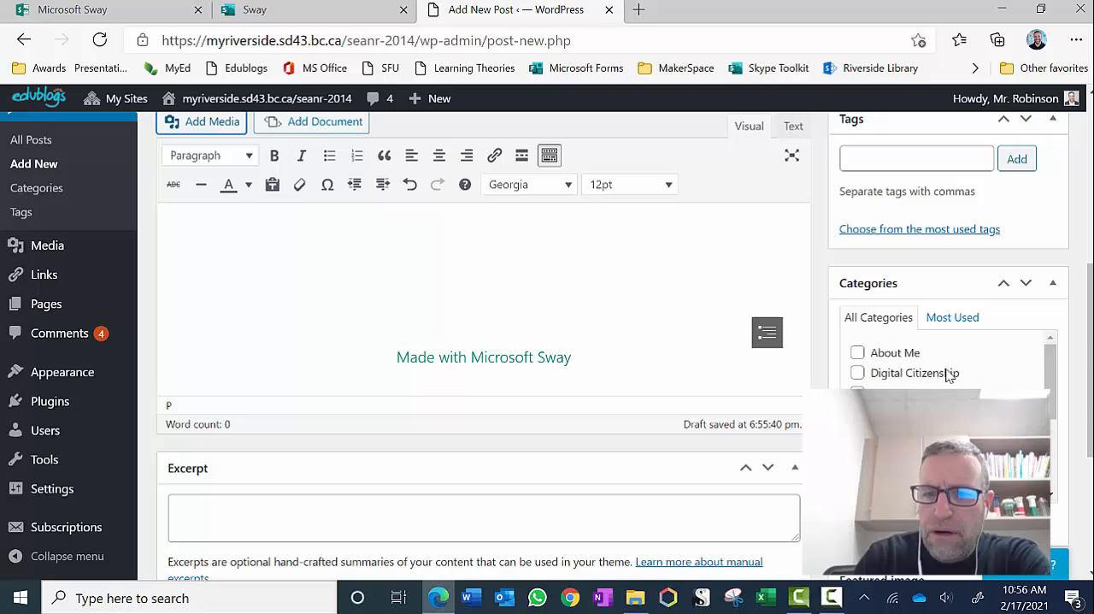
pyautogui.scroll(-3)
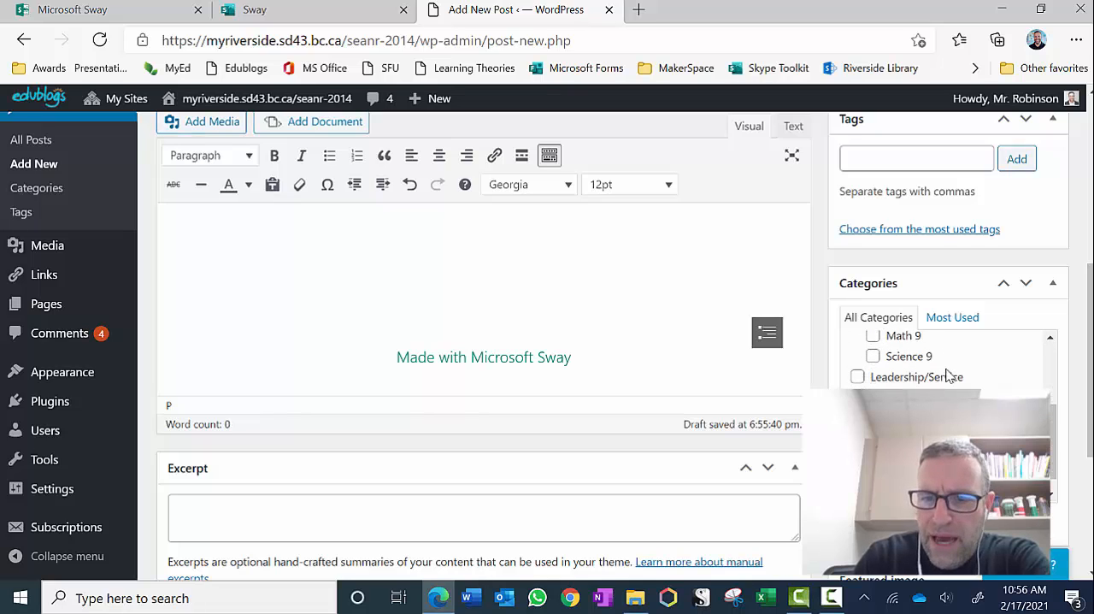
pyautogui.scroll(-3)
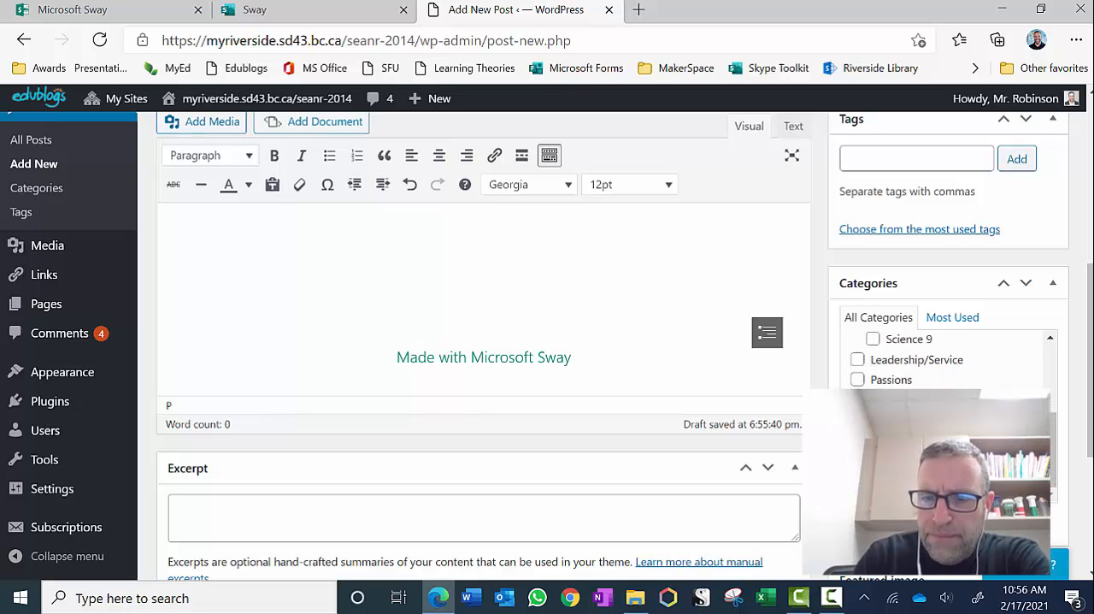